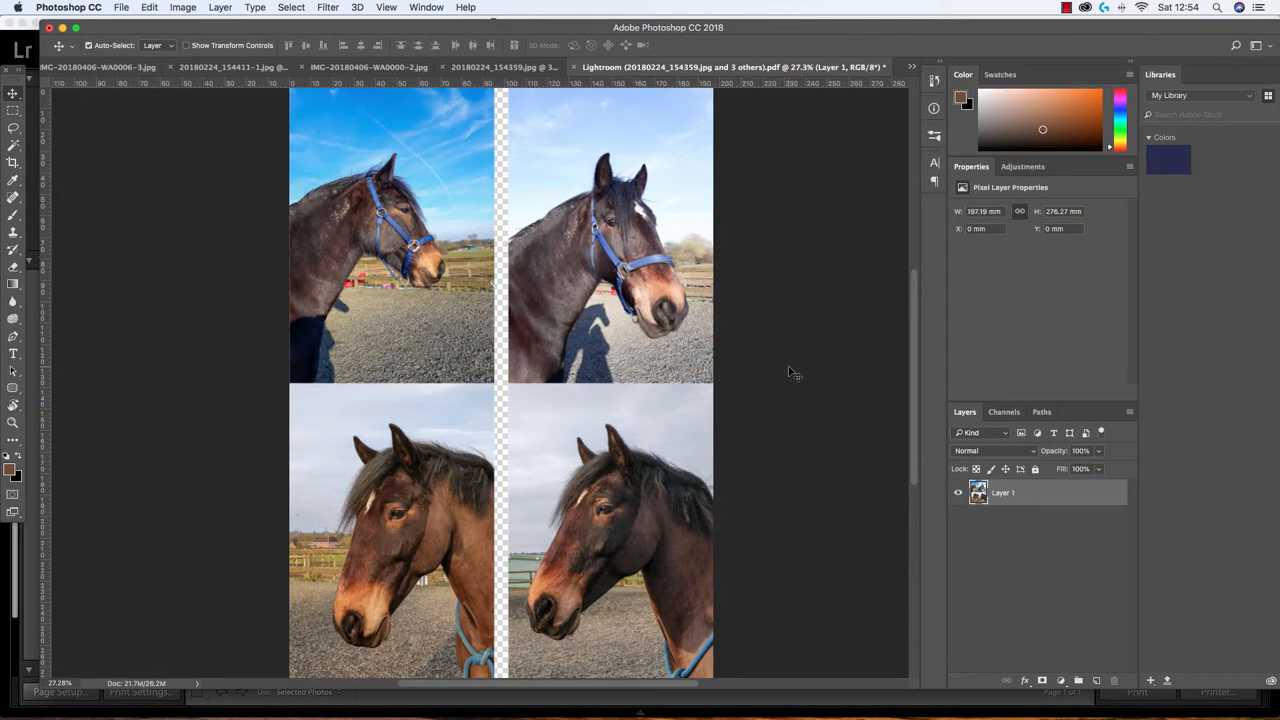
mouse_move(752, 347)
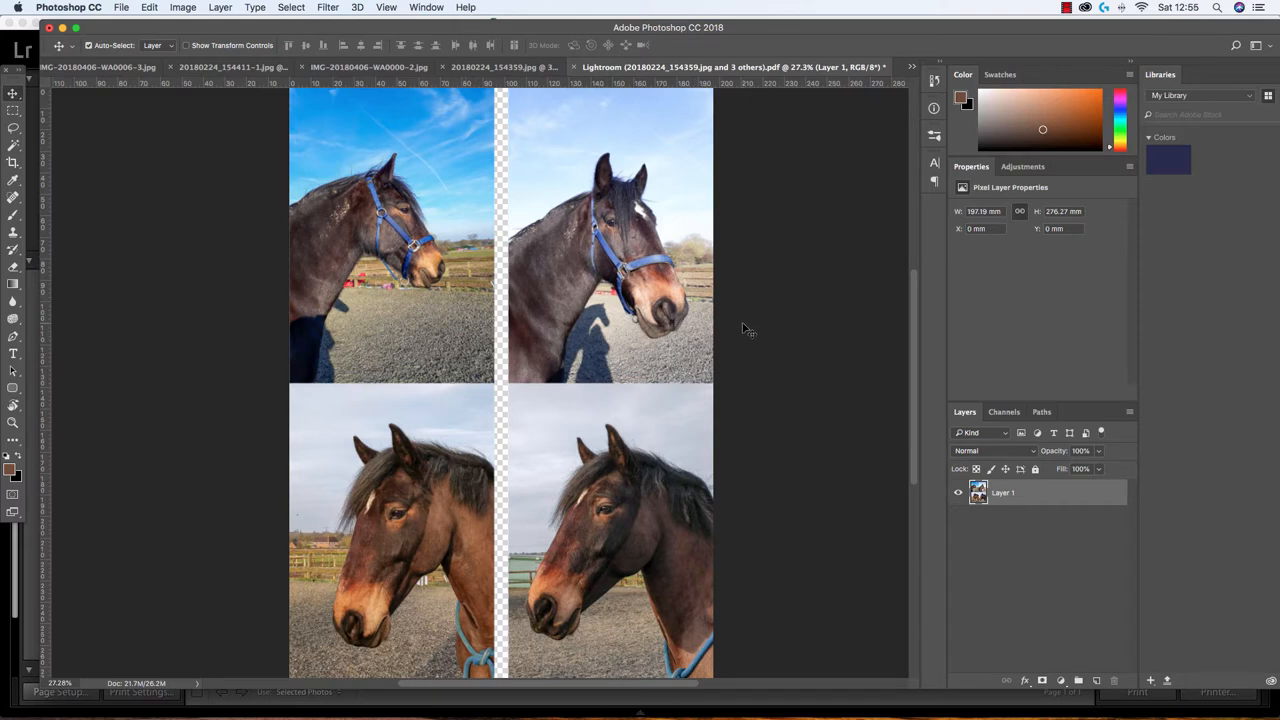
mouse_move(773, 355)
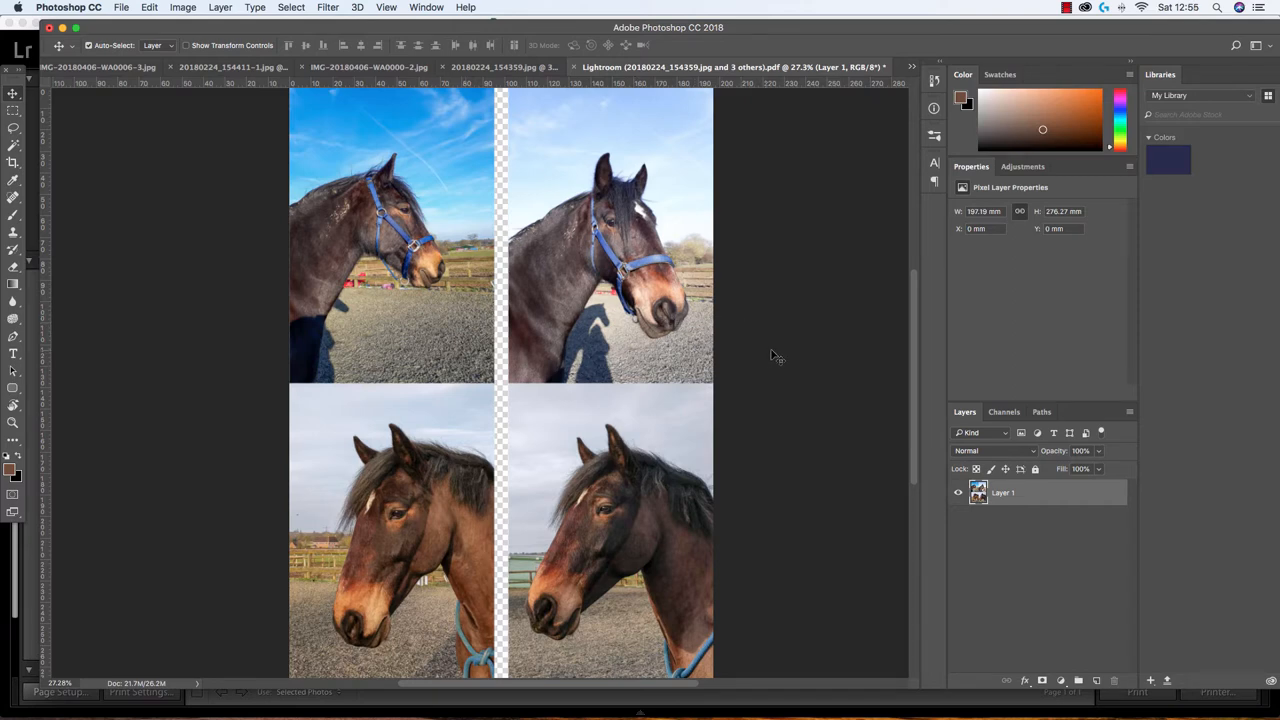
mouse_move(764, 398)
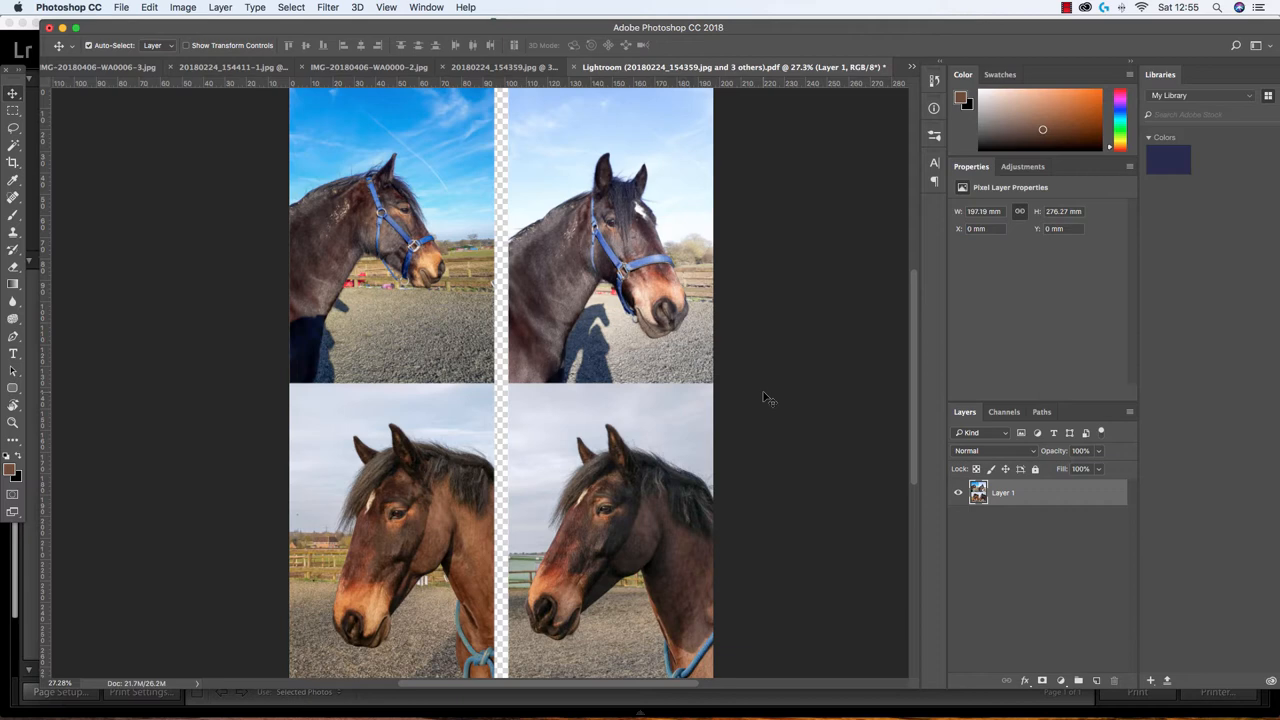
mouse_move(807, 405)
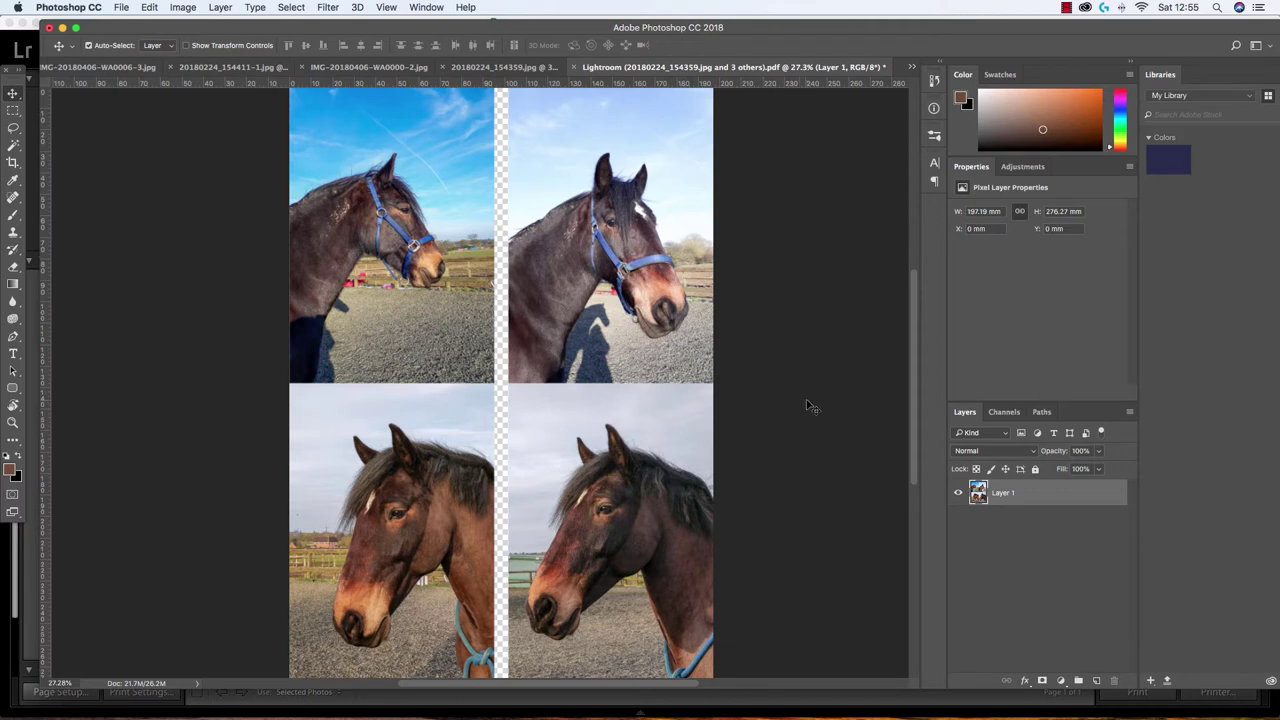
mouse_move(738, 405)
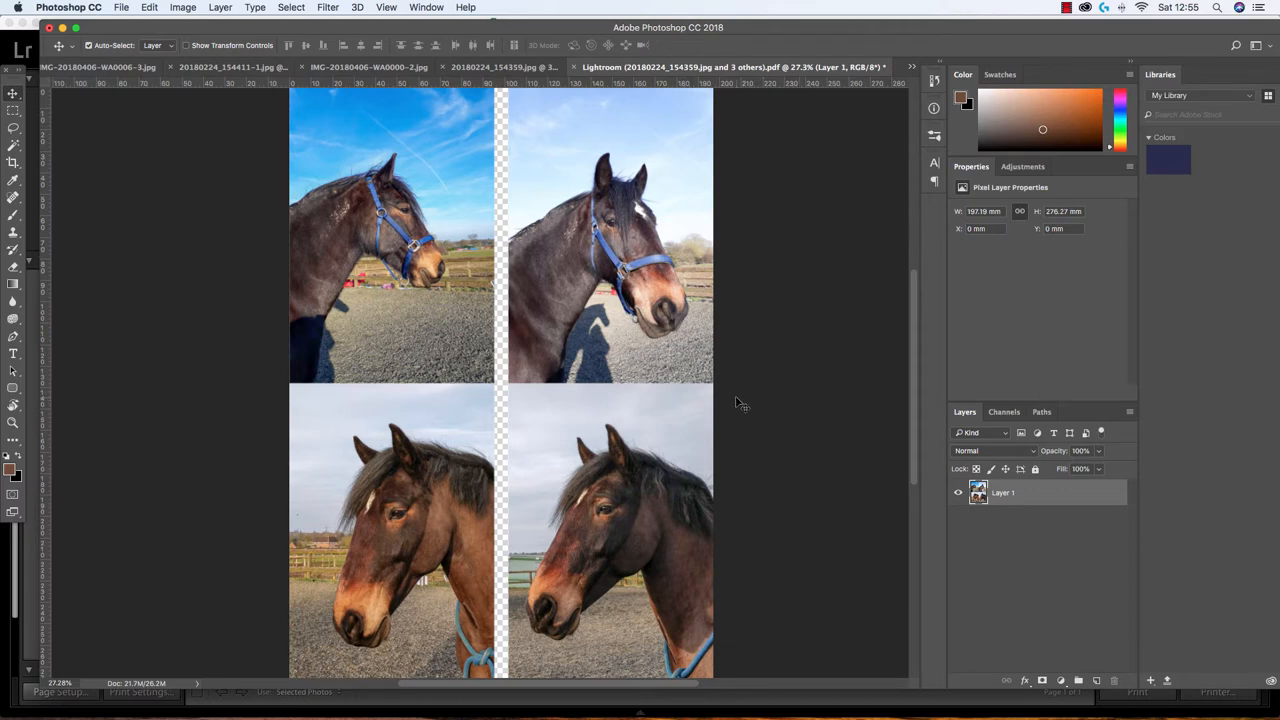
mouse_move(748, 392)
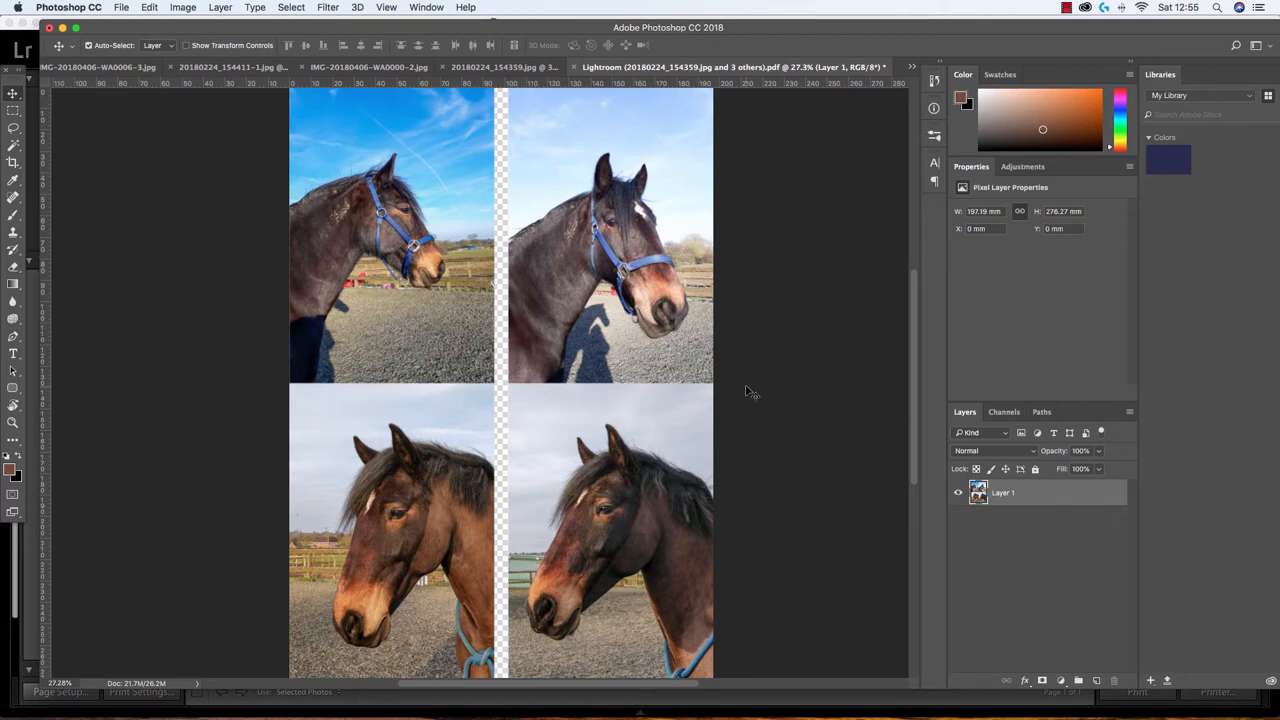
mouse_move(761, 391)
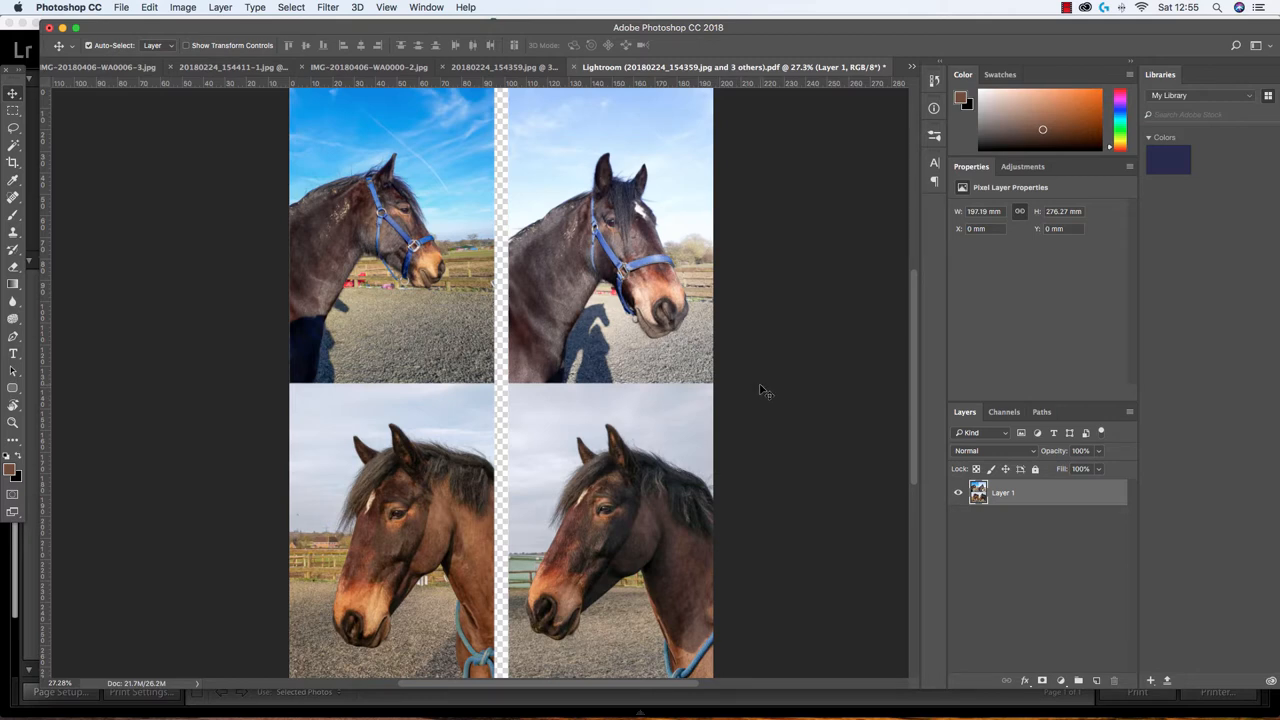
mouse_move(770, 373)
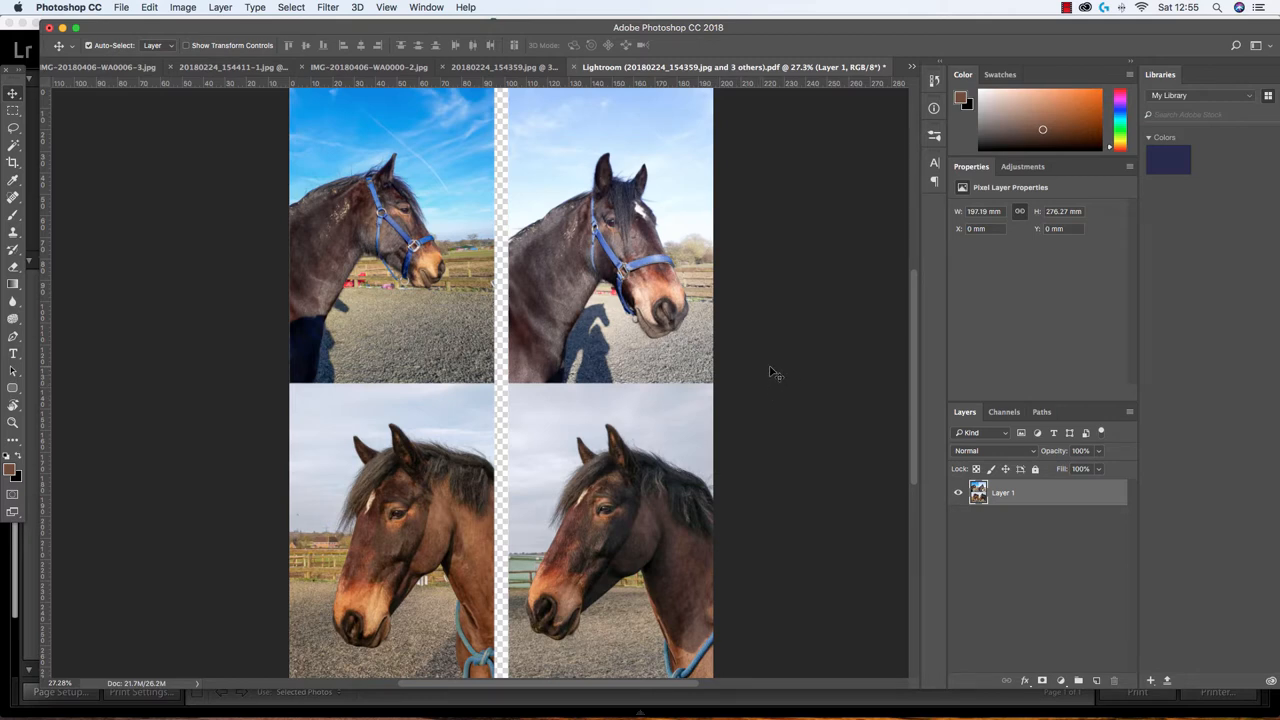
mouse_move(800, 375)
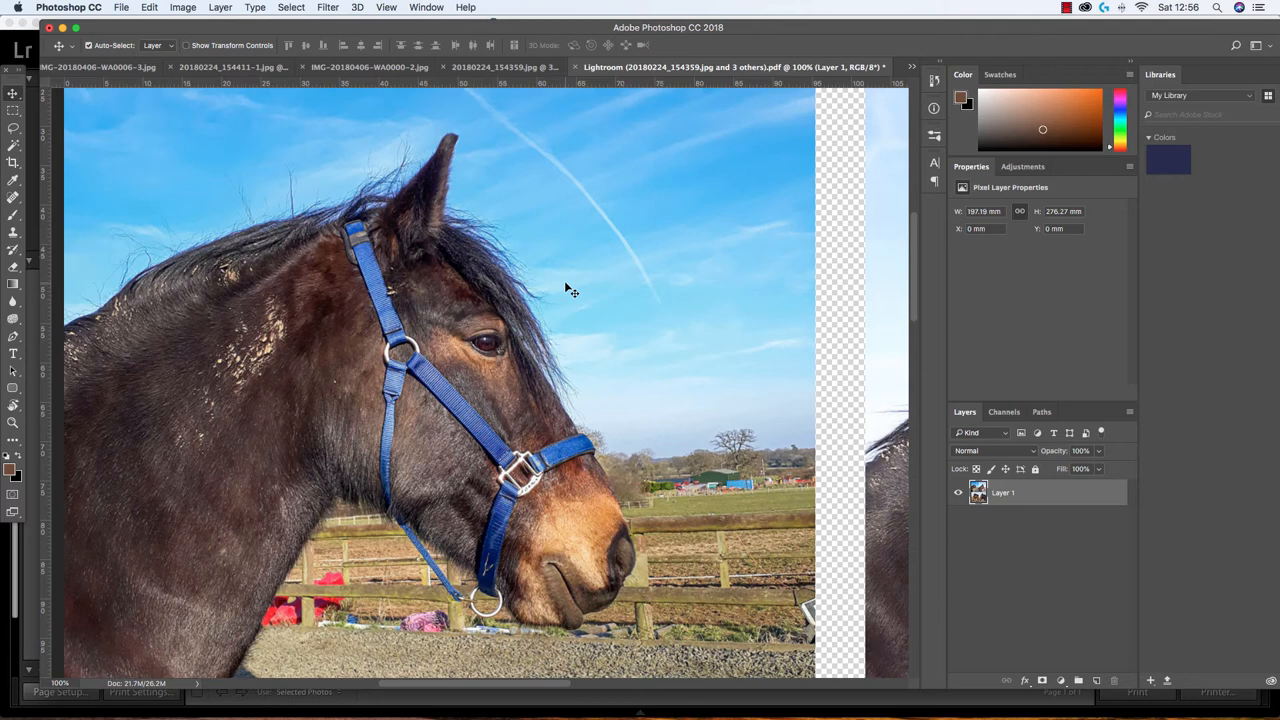
mouse_move(457, 363)
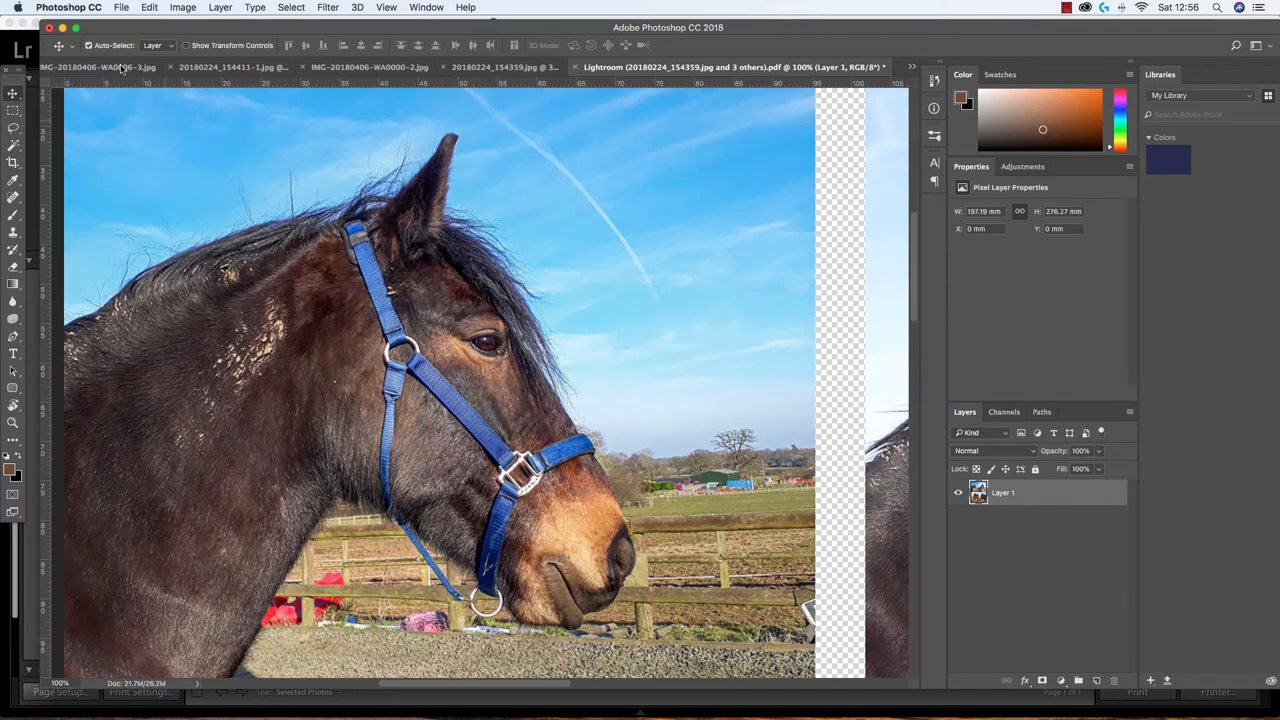
Step: Switch between the open horse photos to 20180224_154359.jpg, the eye and blue halter close-up
click(110, 67)
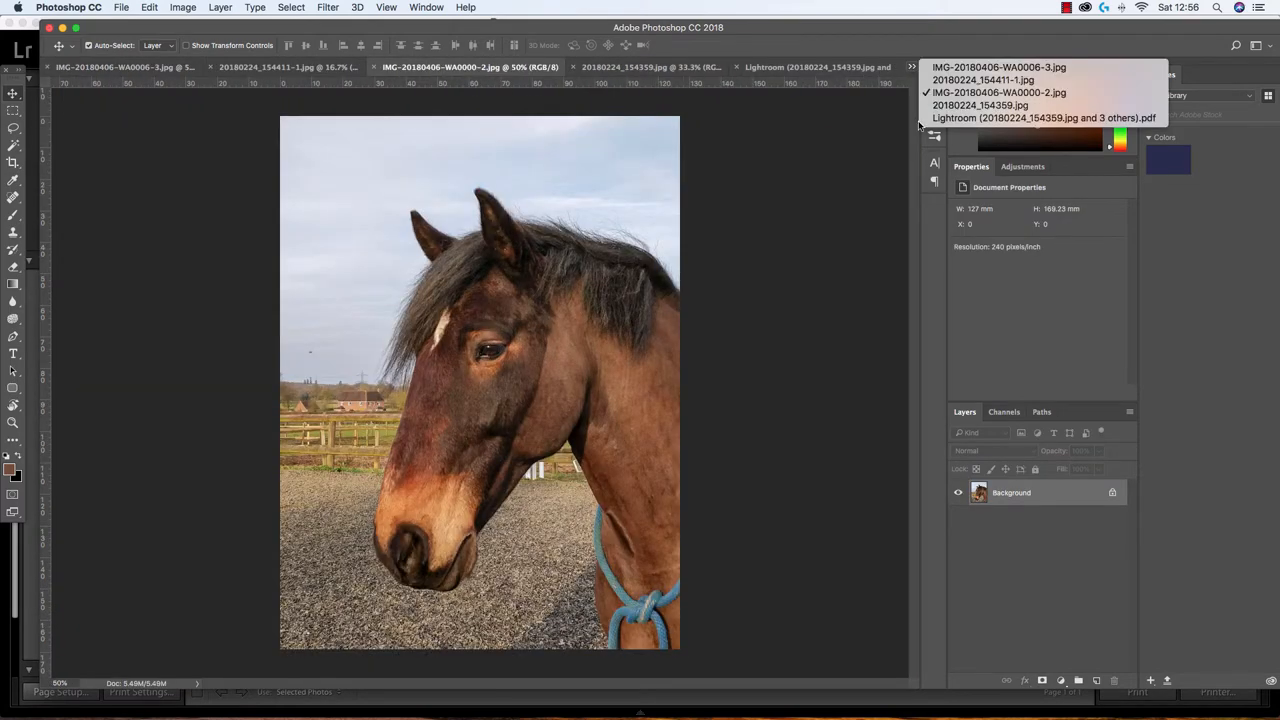
click(987, 106)
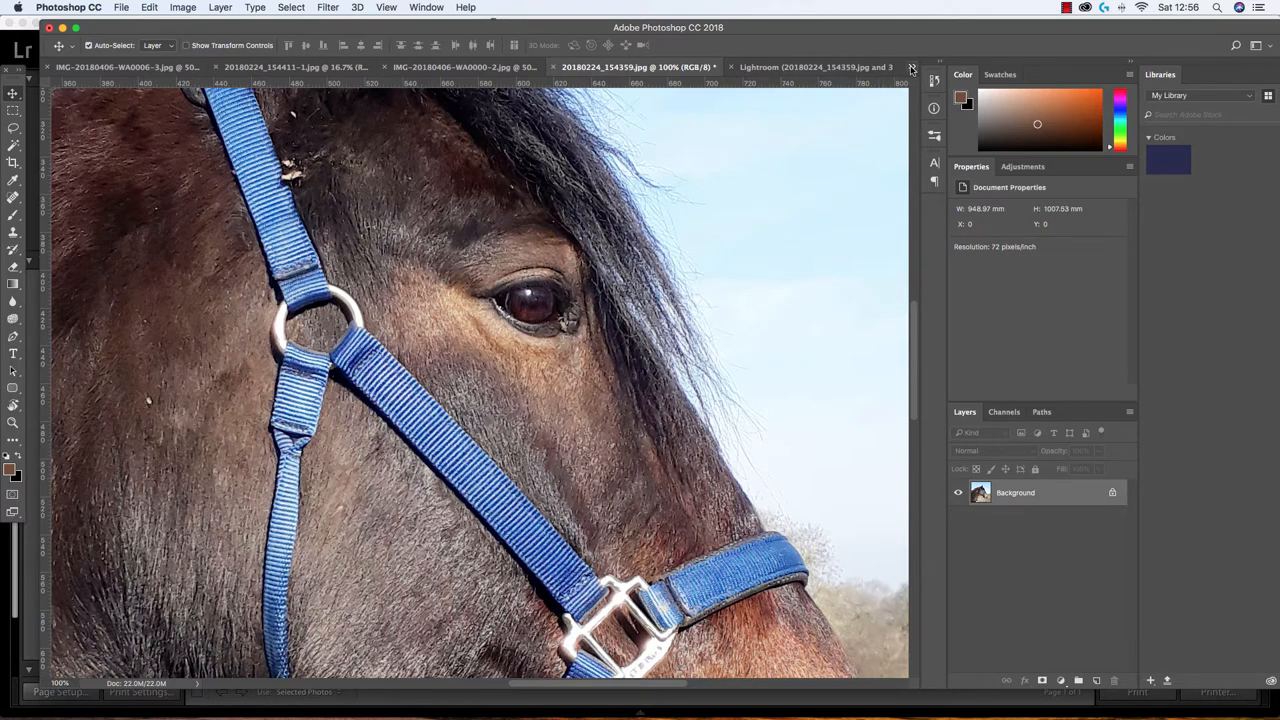
click(911, 67)
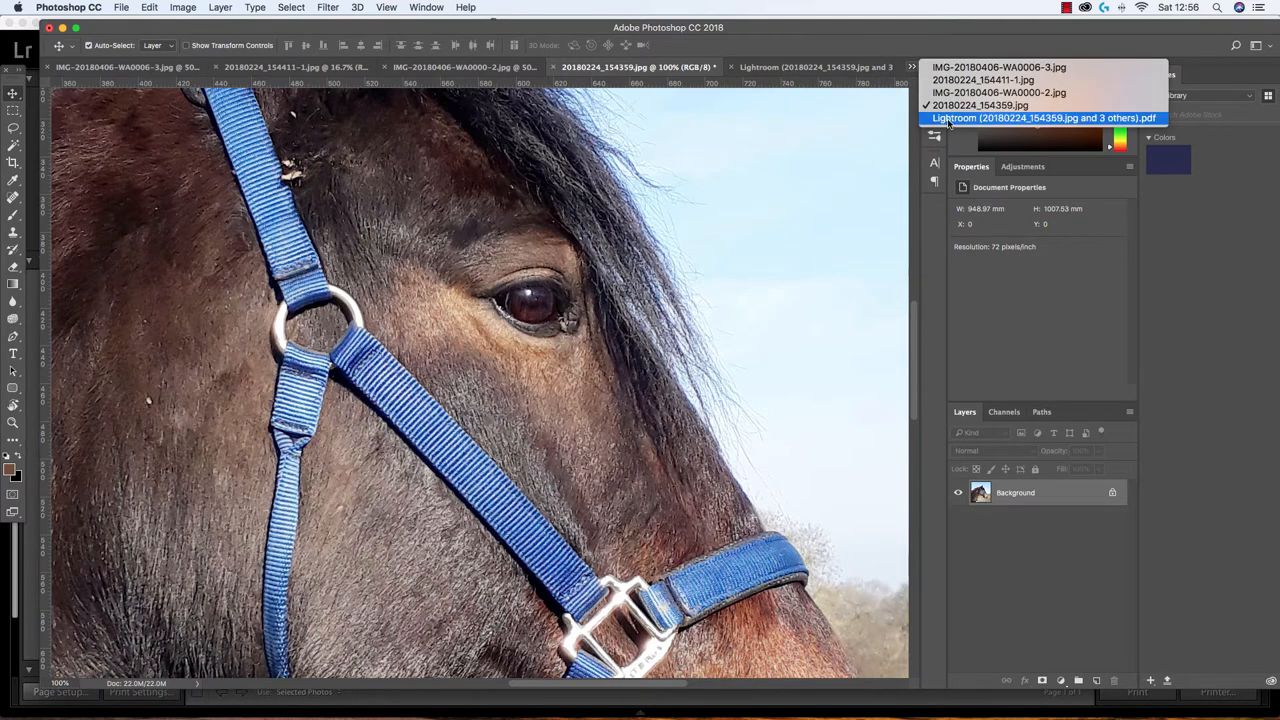
click(1043, 117)
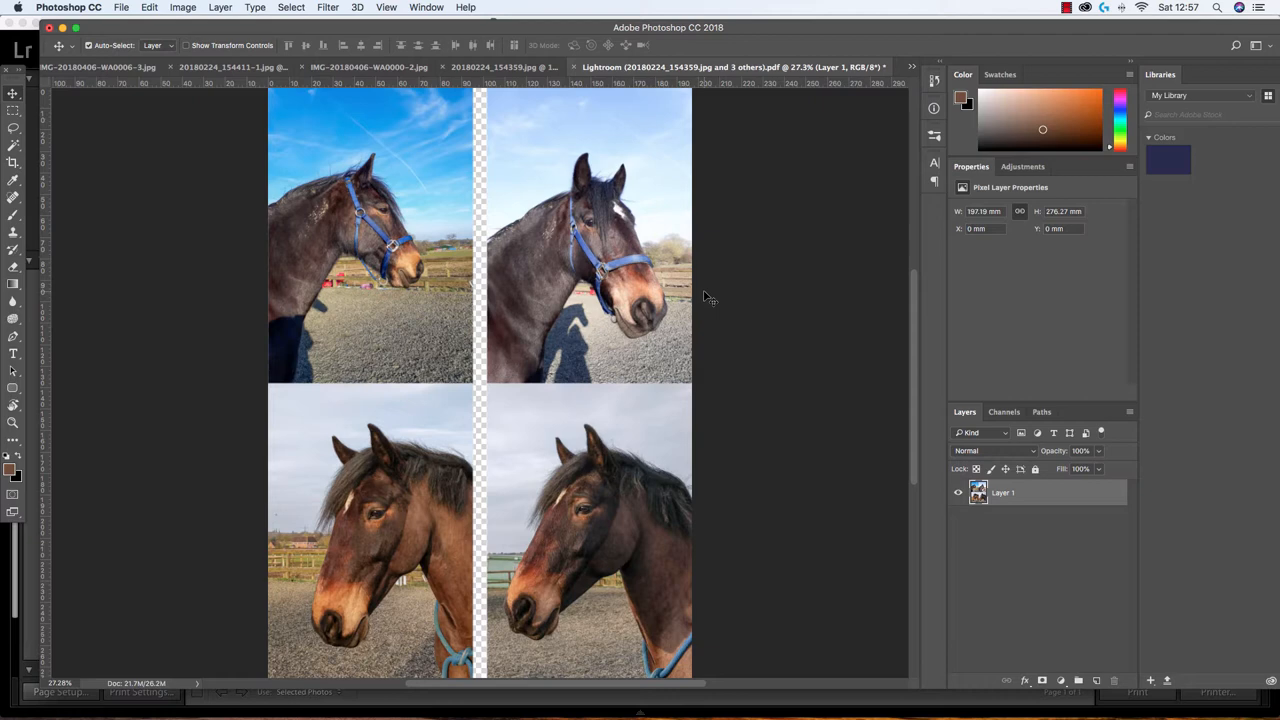
mouse_move(560, 145)
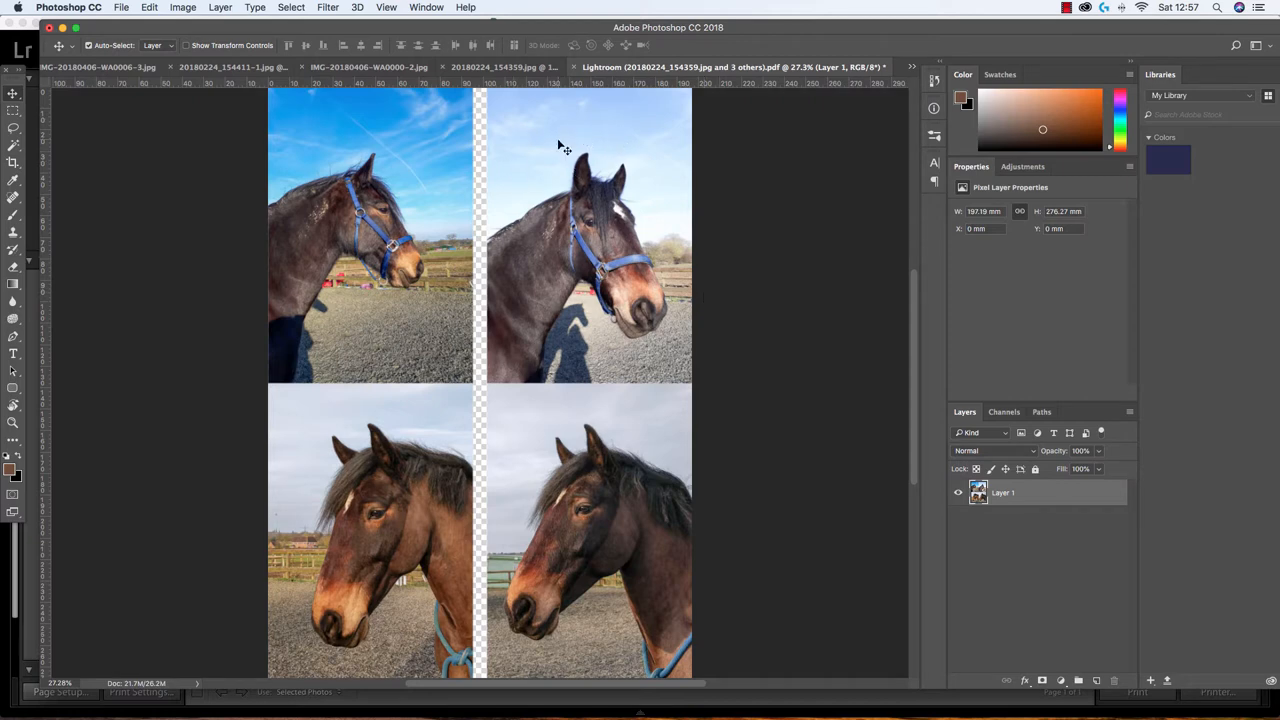
mouse_move(580, 180)
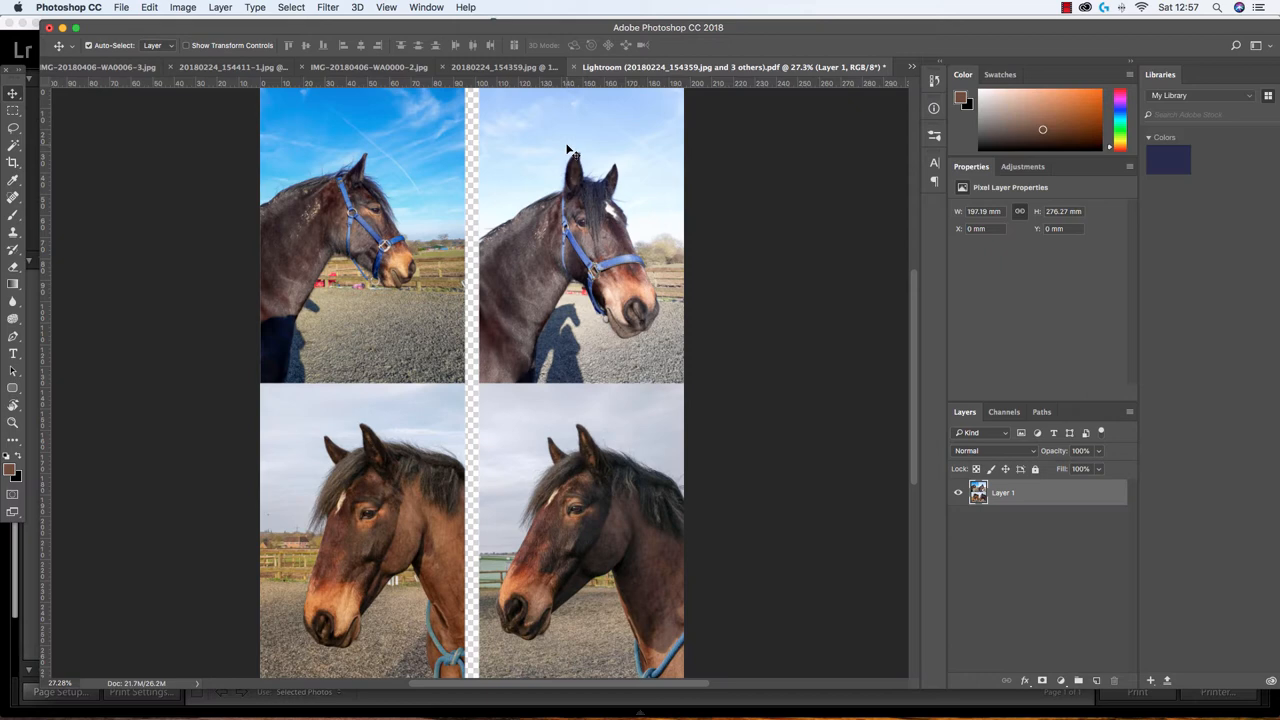
mouse_move(639, 283)
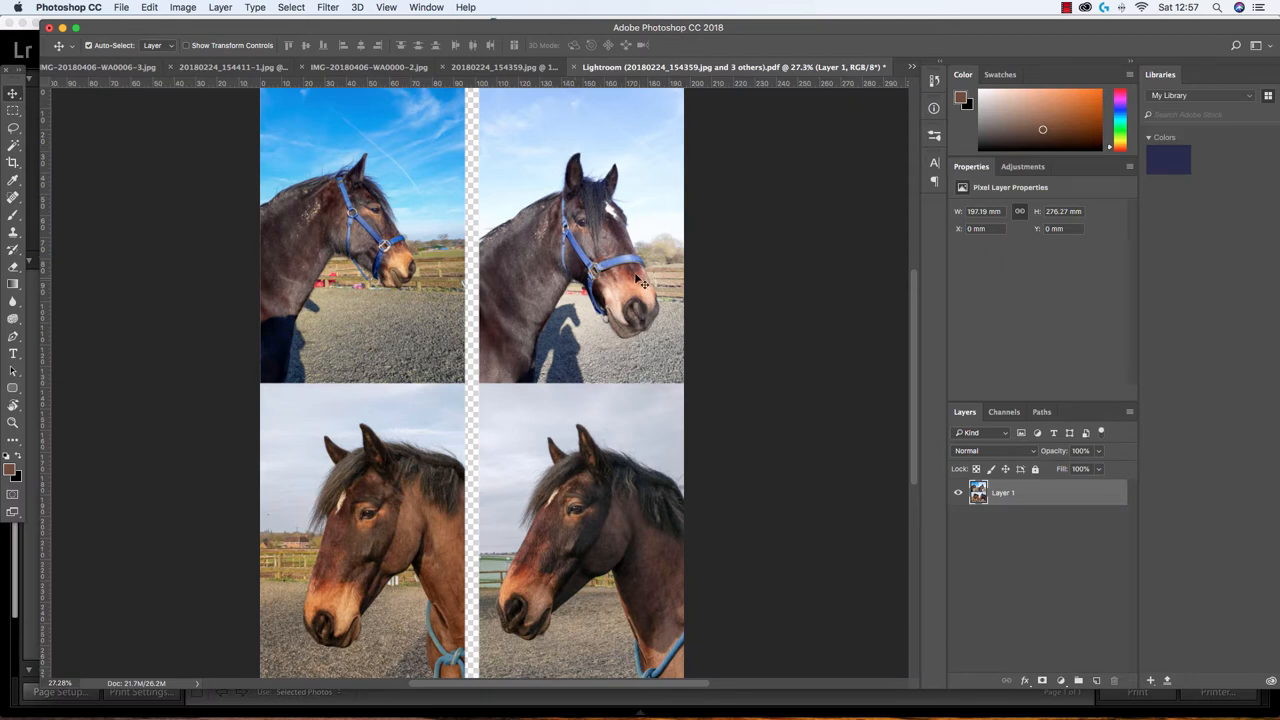
mouse_move(639, 278)
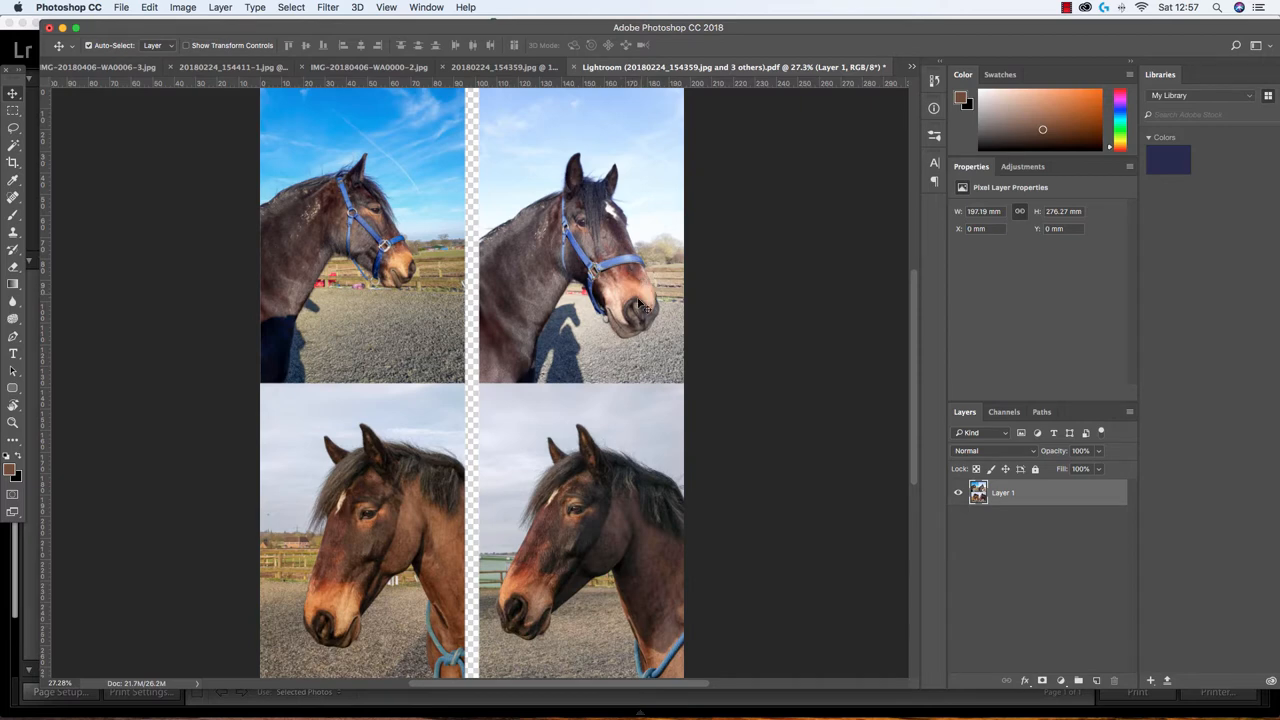
mouse_move(670, 327)
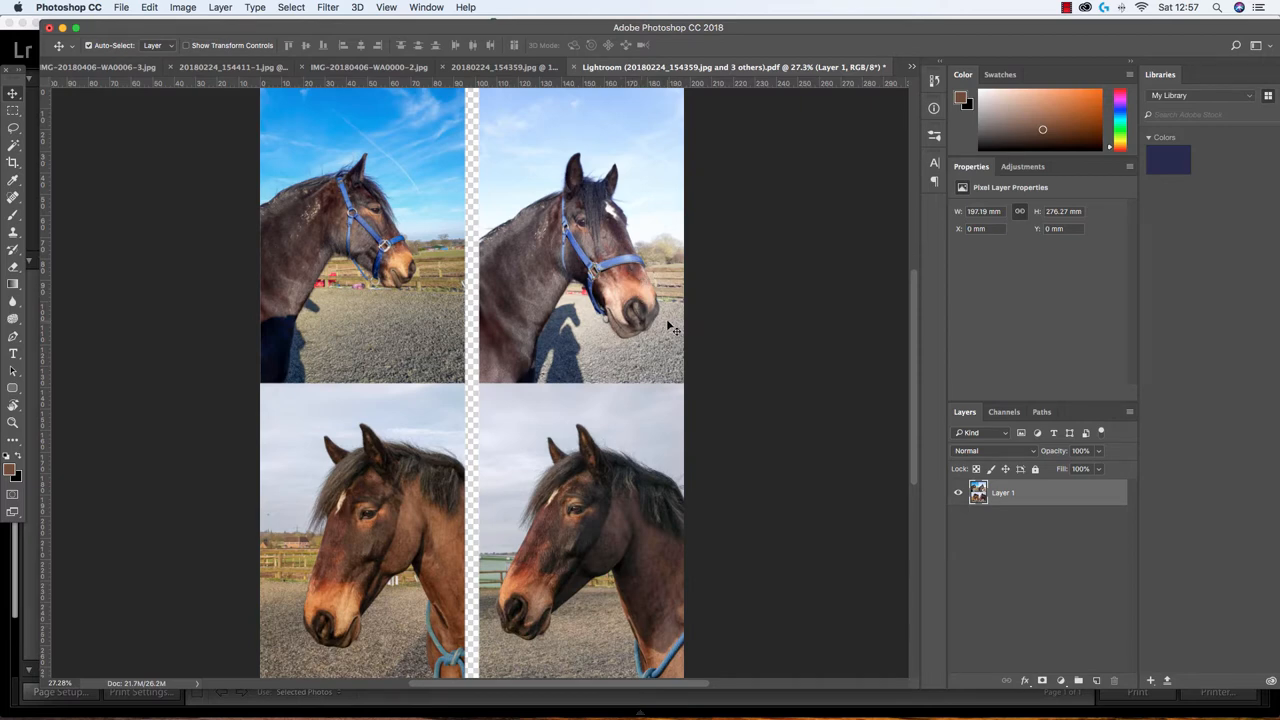
mouse_move(547, 291)
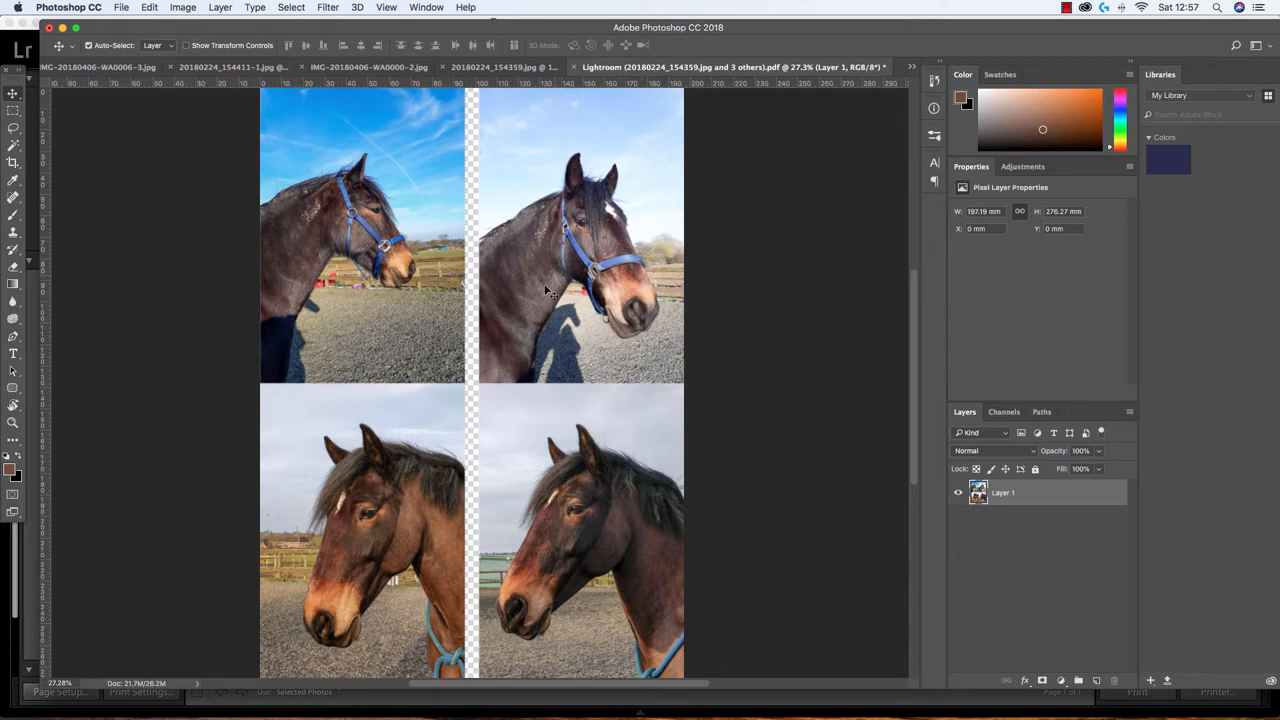
mouse_move(583, 232)
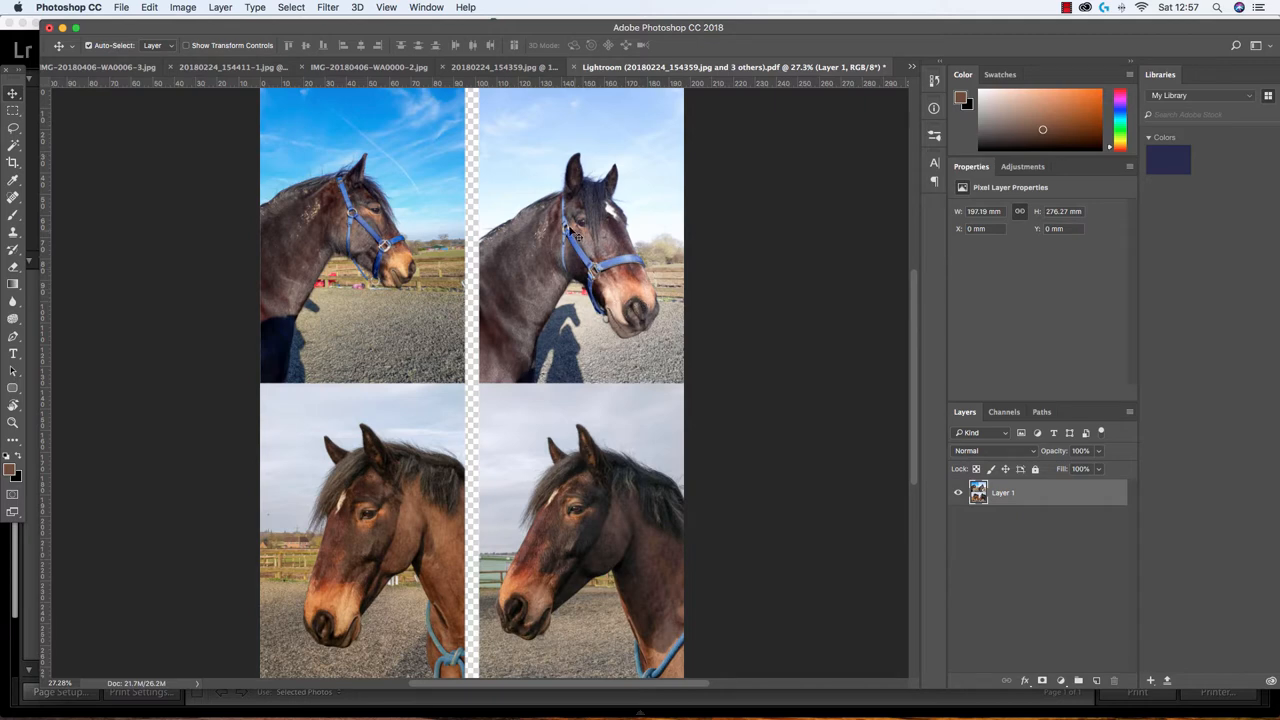
mouse_move(659, 237)
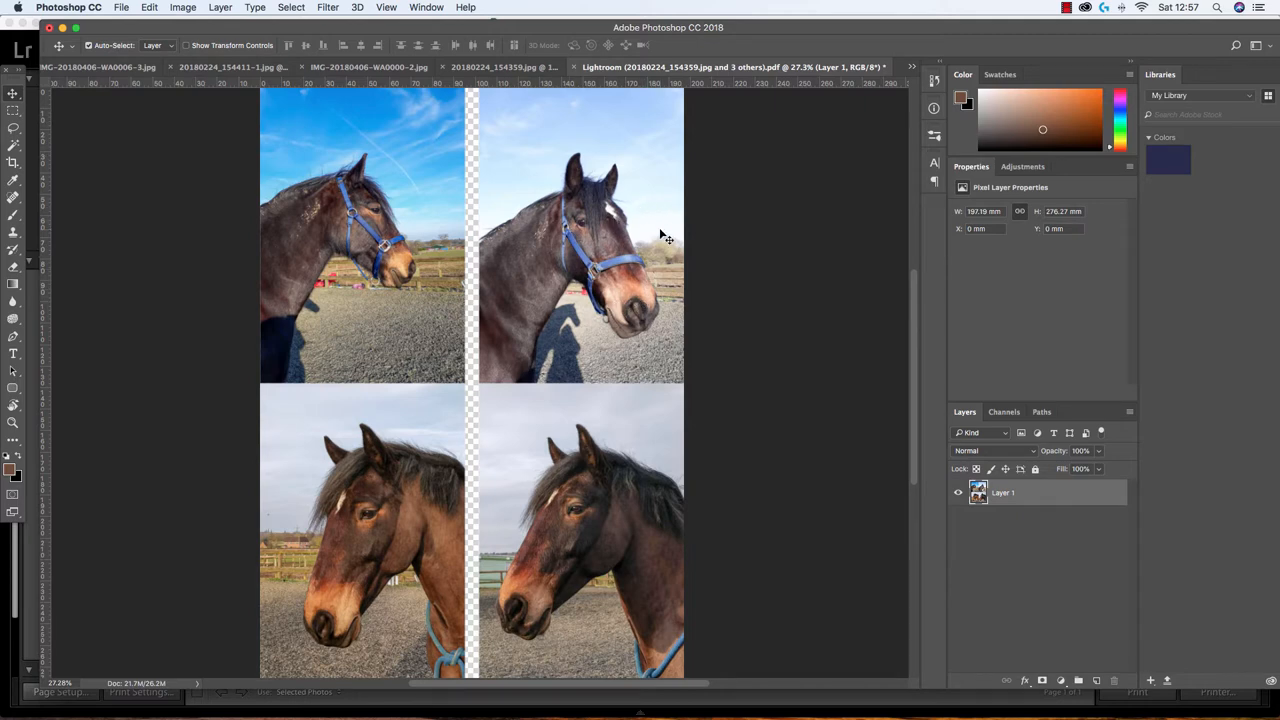
mouse_move(650, 285)
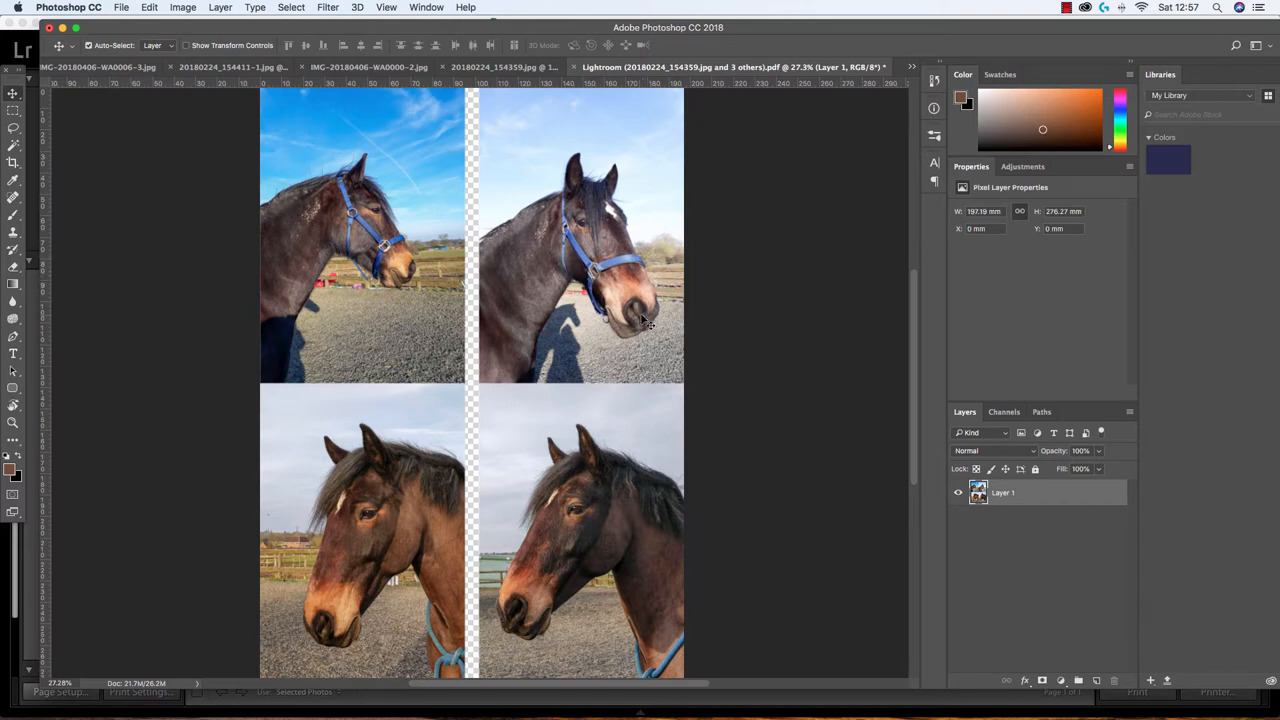
mouse_move(648, 272)
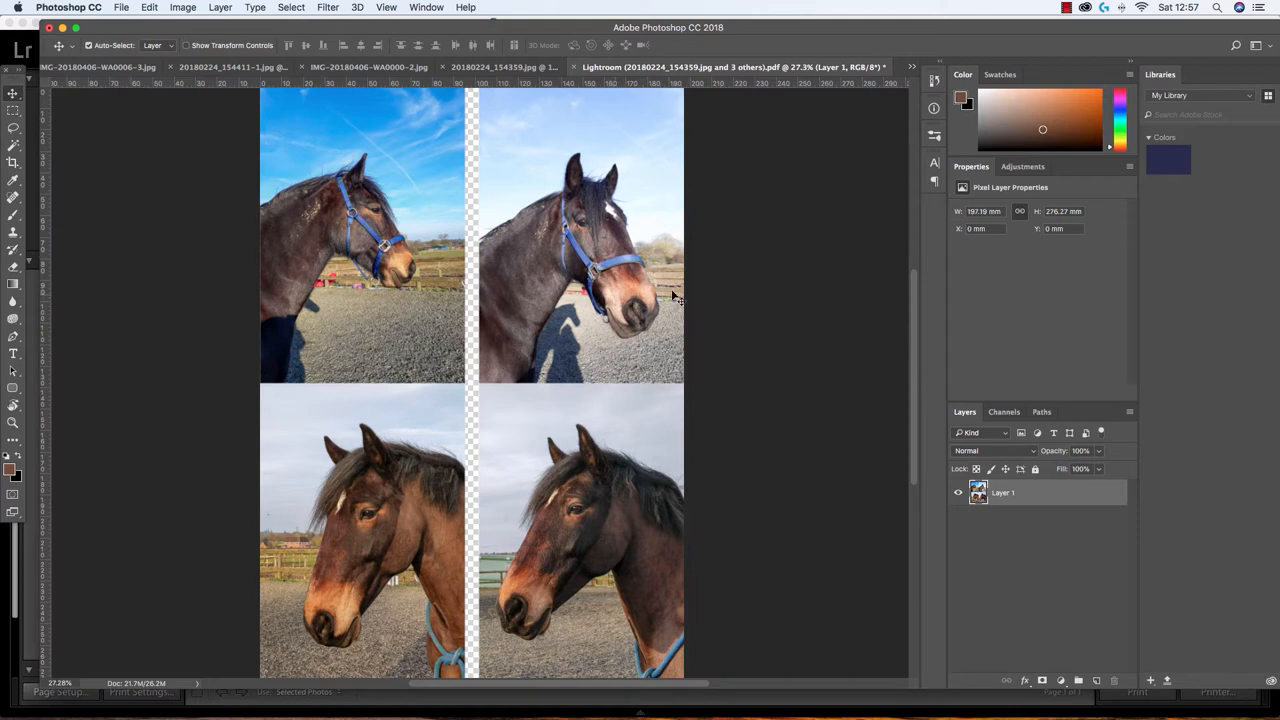
mouse_move(658, 207)
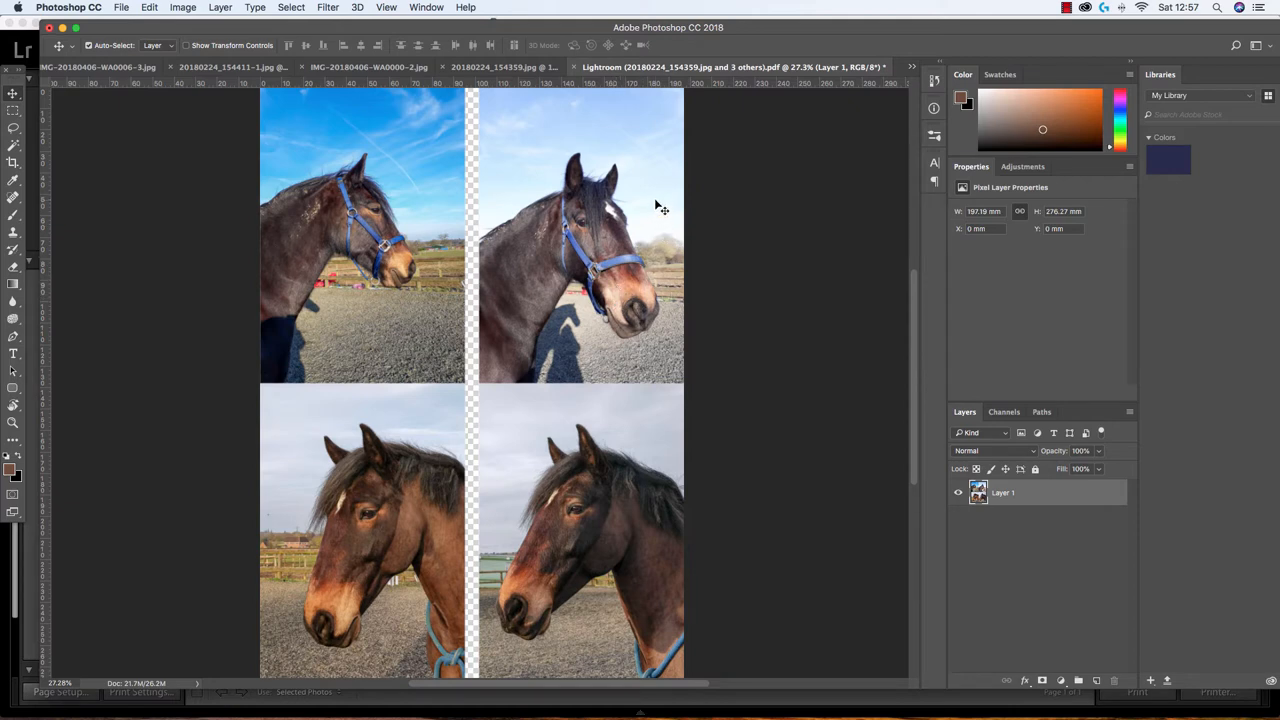
mouse_move(660, 214)
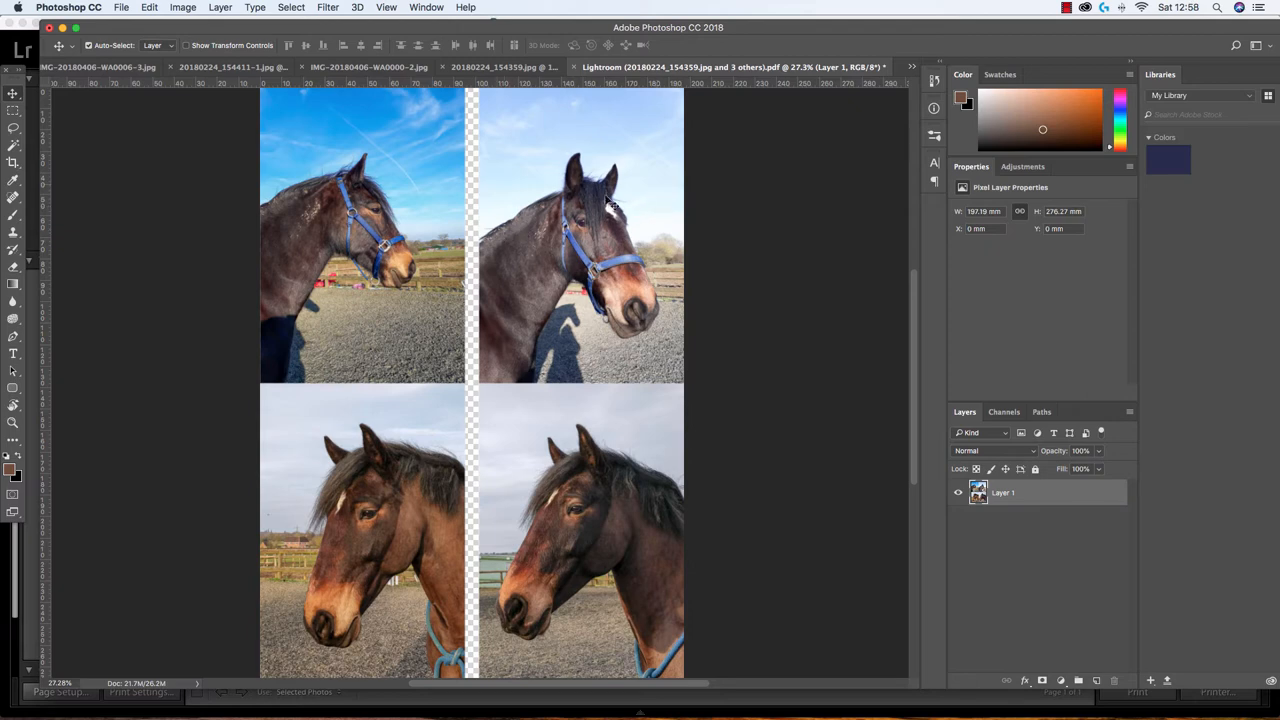
mouse_move(622, 243)
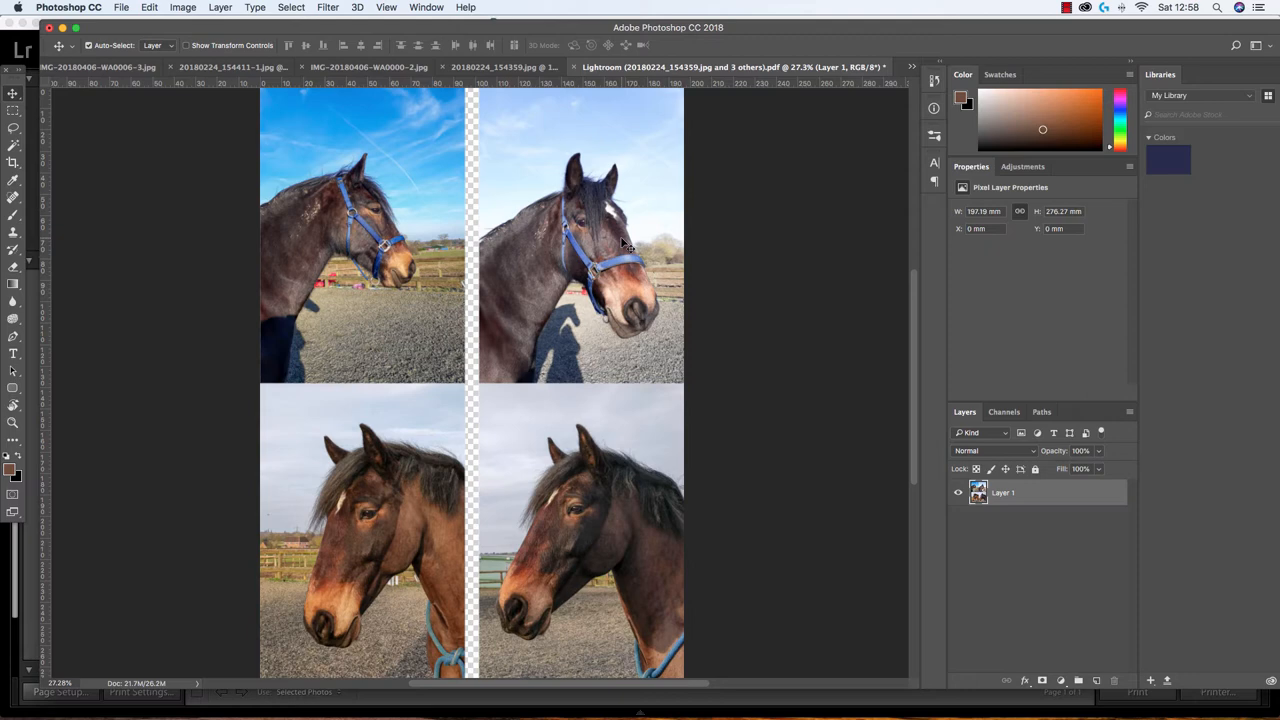
mouse_move(670, 260)
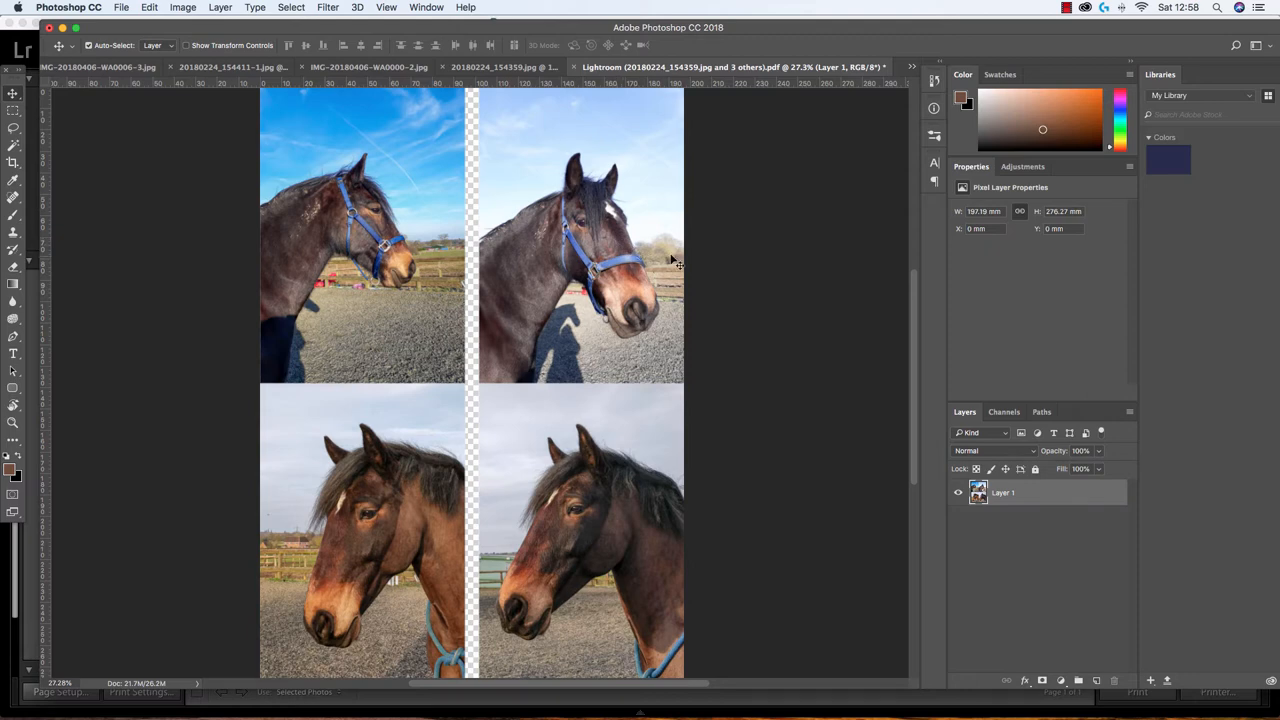
mouse_move(646, 258)
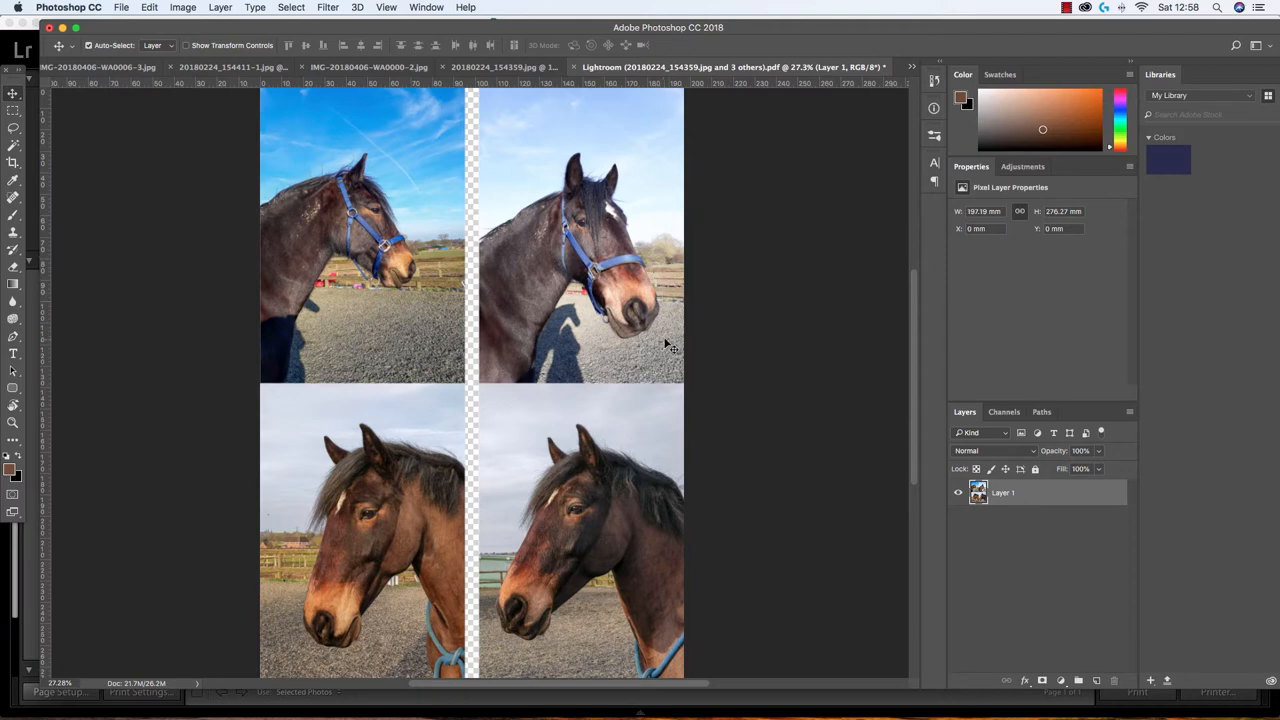
mouse_move(670, 343)
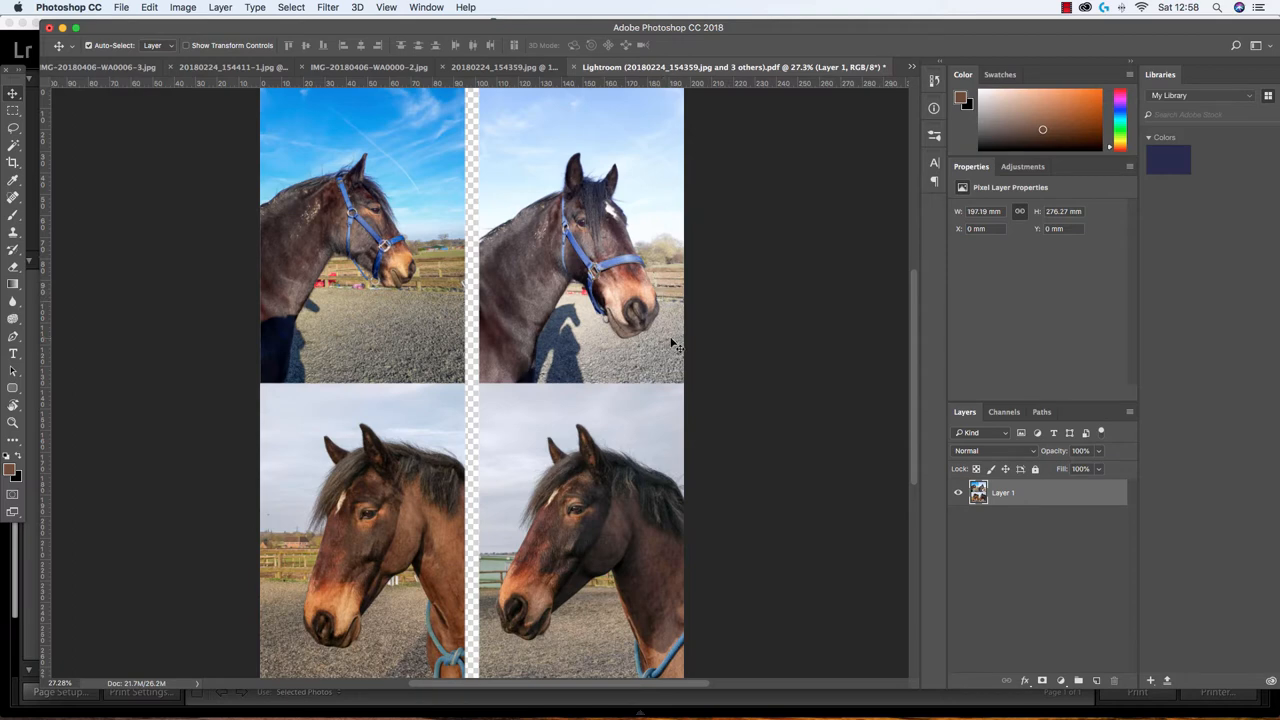
mouse_move(664, 322)
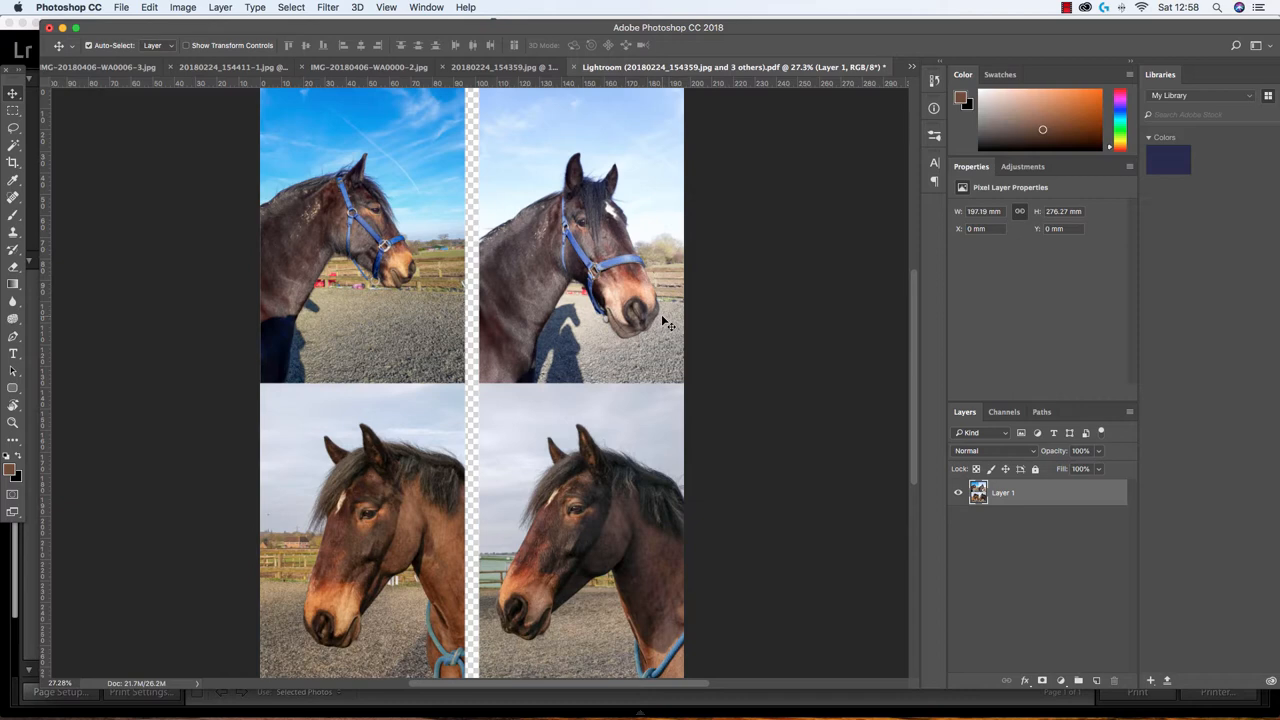
Step: Scroll down to view the bottom pair of horse head-shots in the grid
scroll(down, 3)
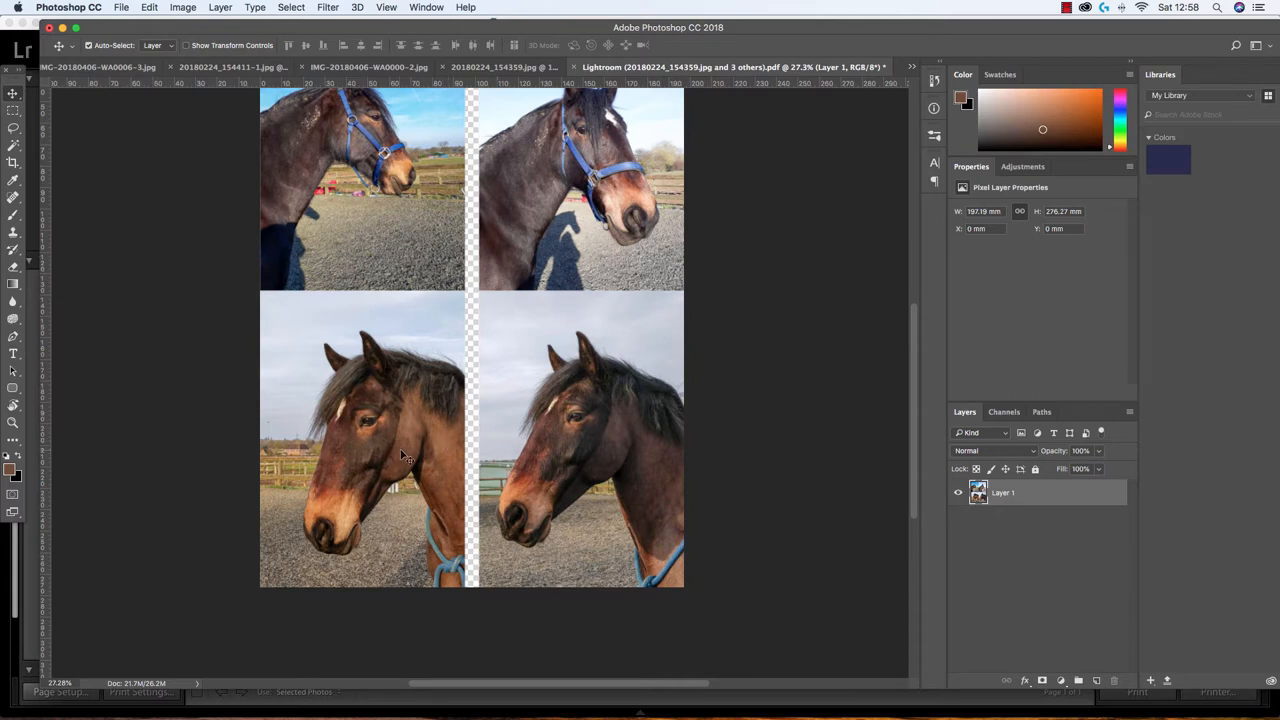
mouse_move(546, 476)
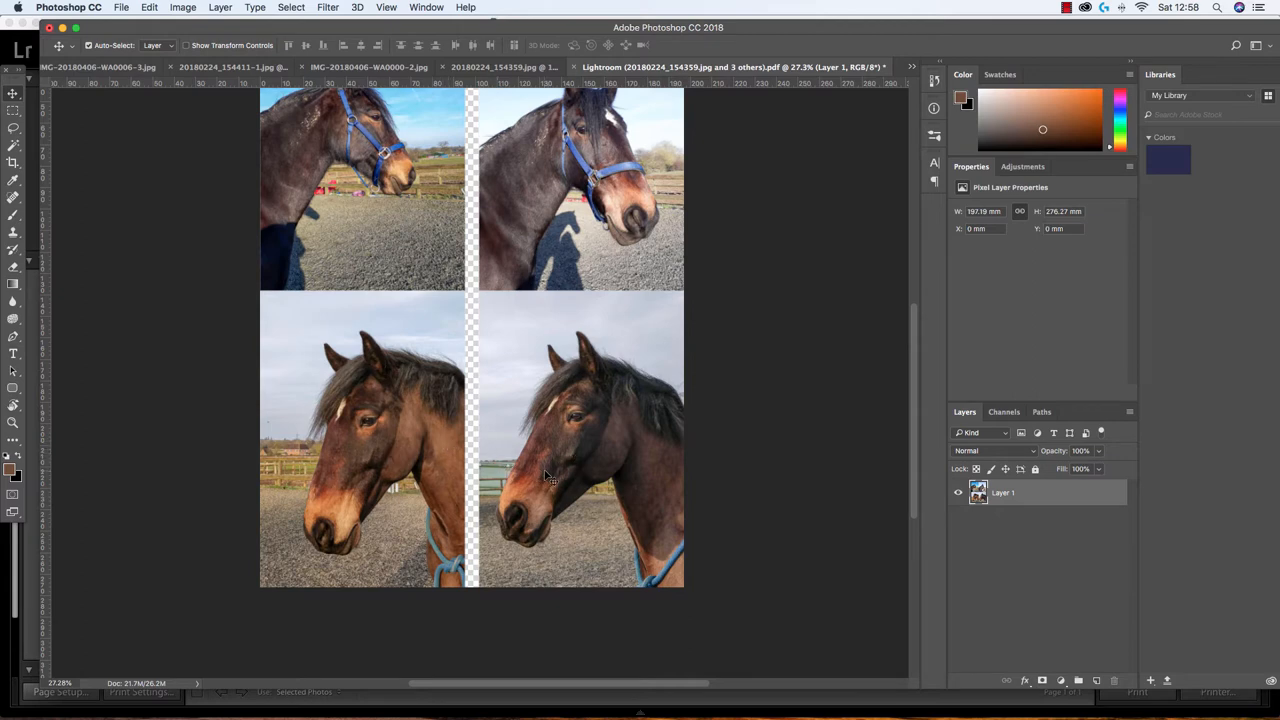
mouse_move(390, 371)
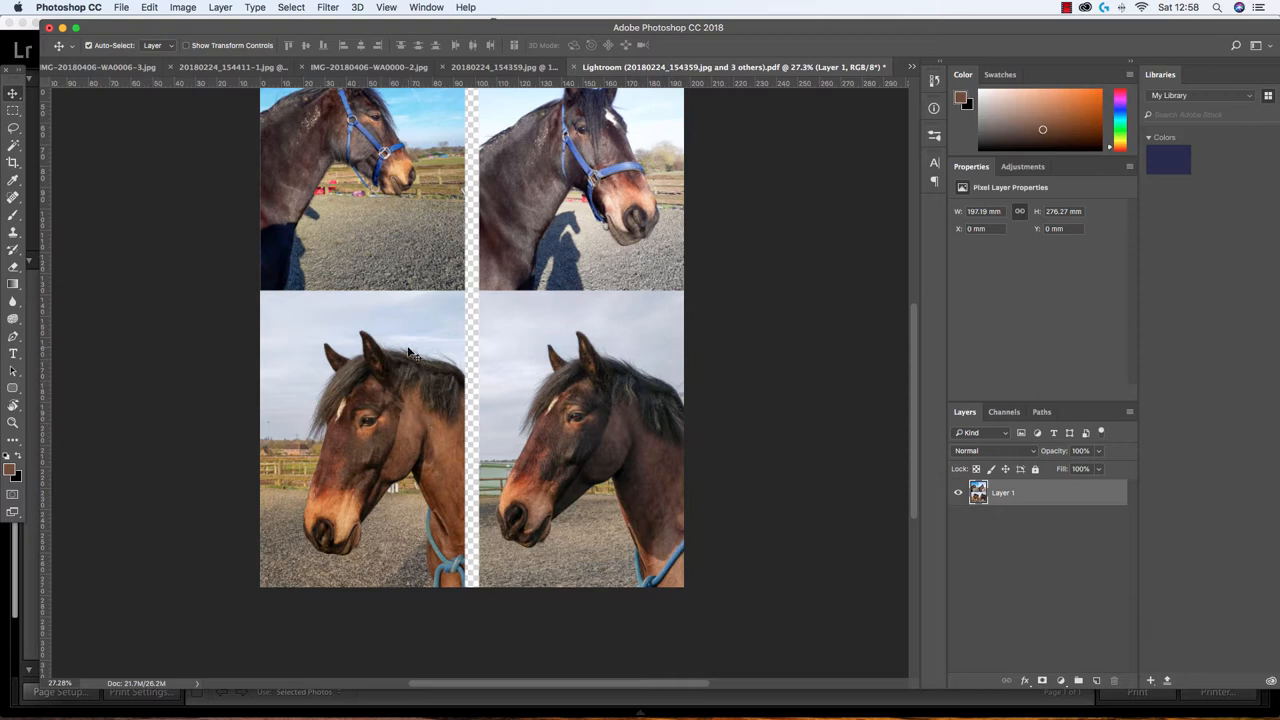
mouse_move(421, 415)
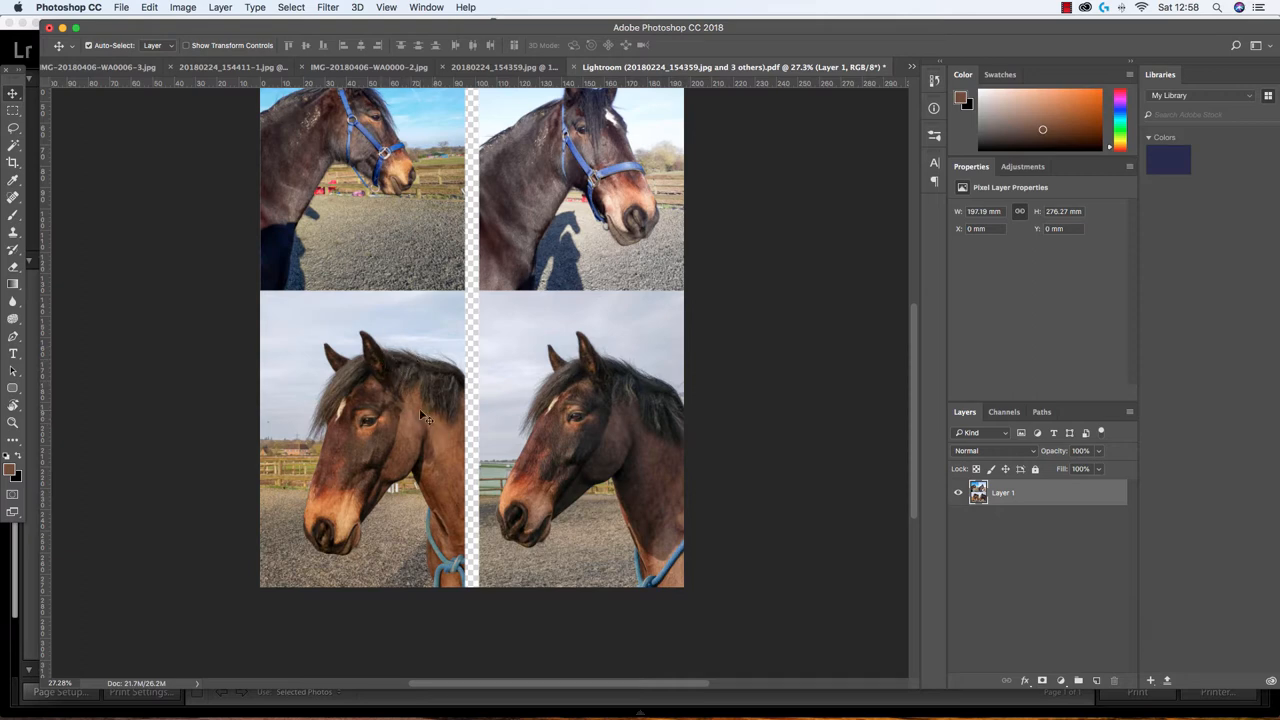
mouse_move(640, 328)
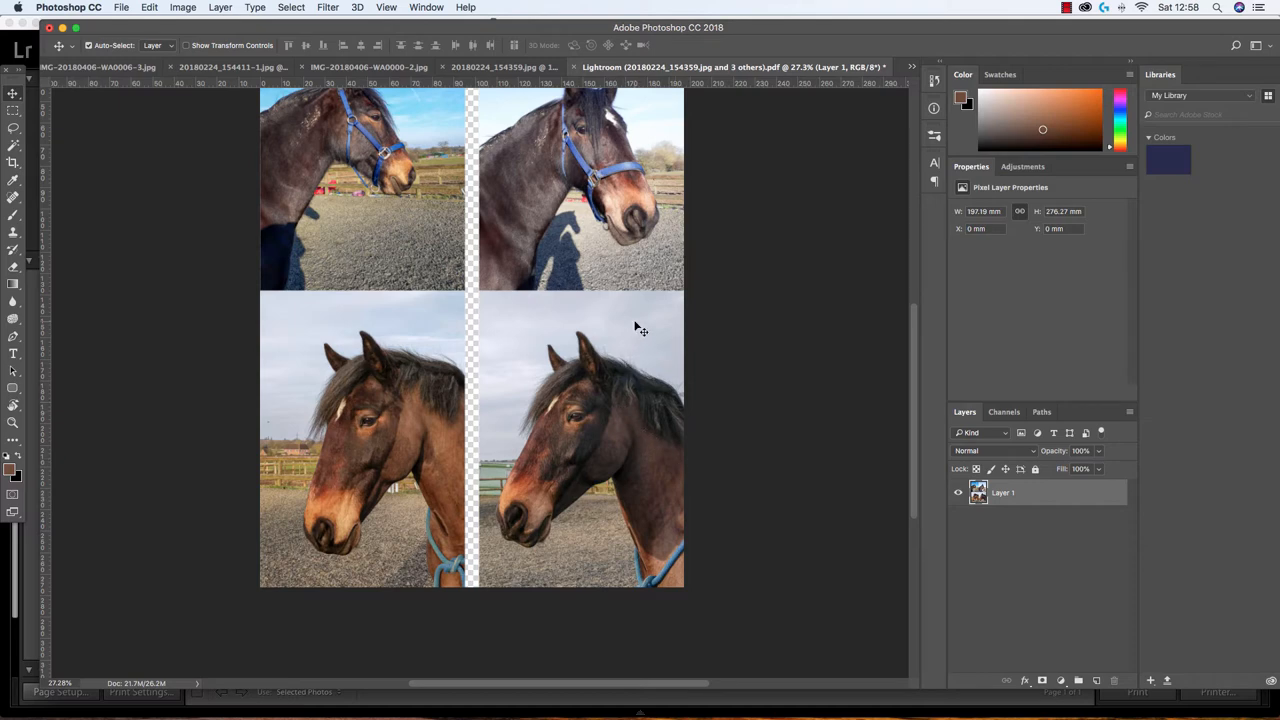
mouse_move(614, 447)
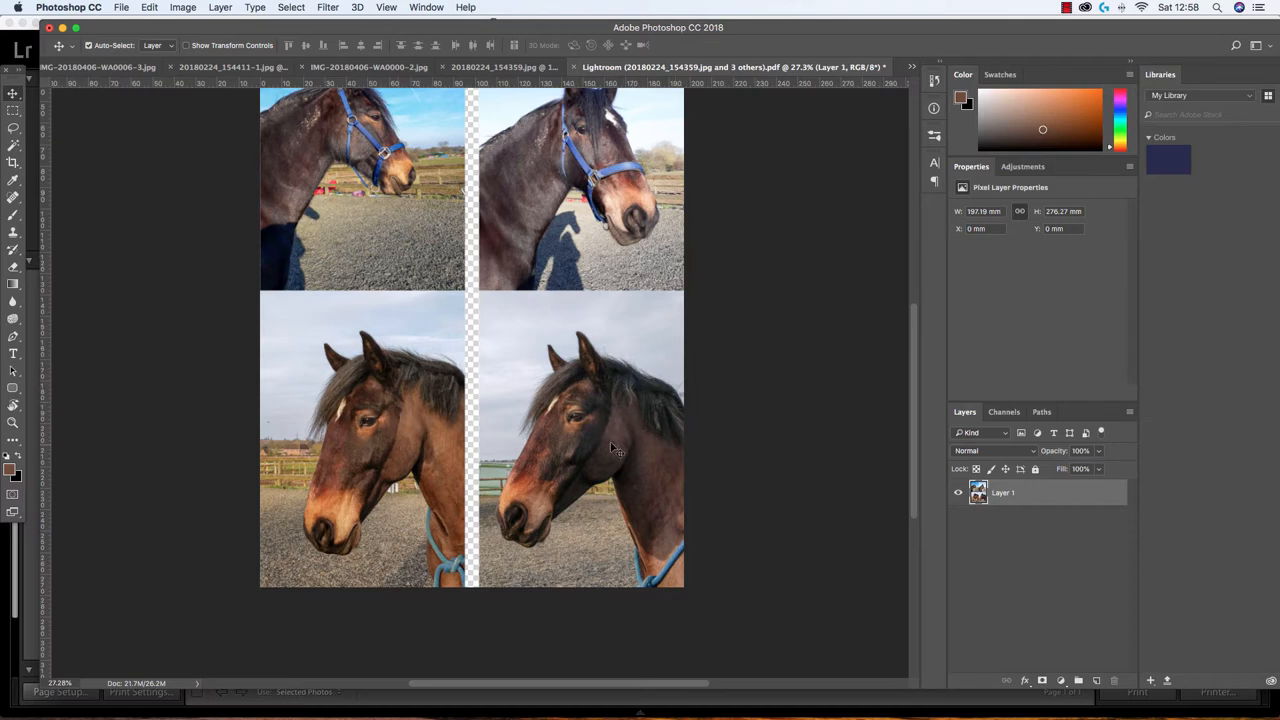
mouse_move(628, 435)
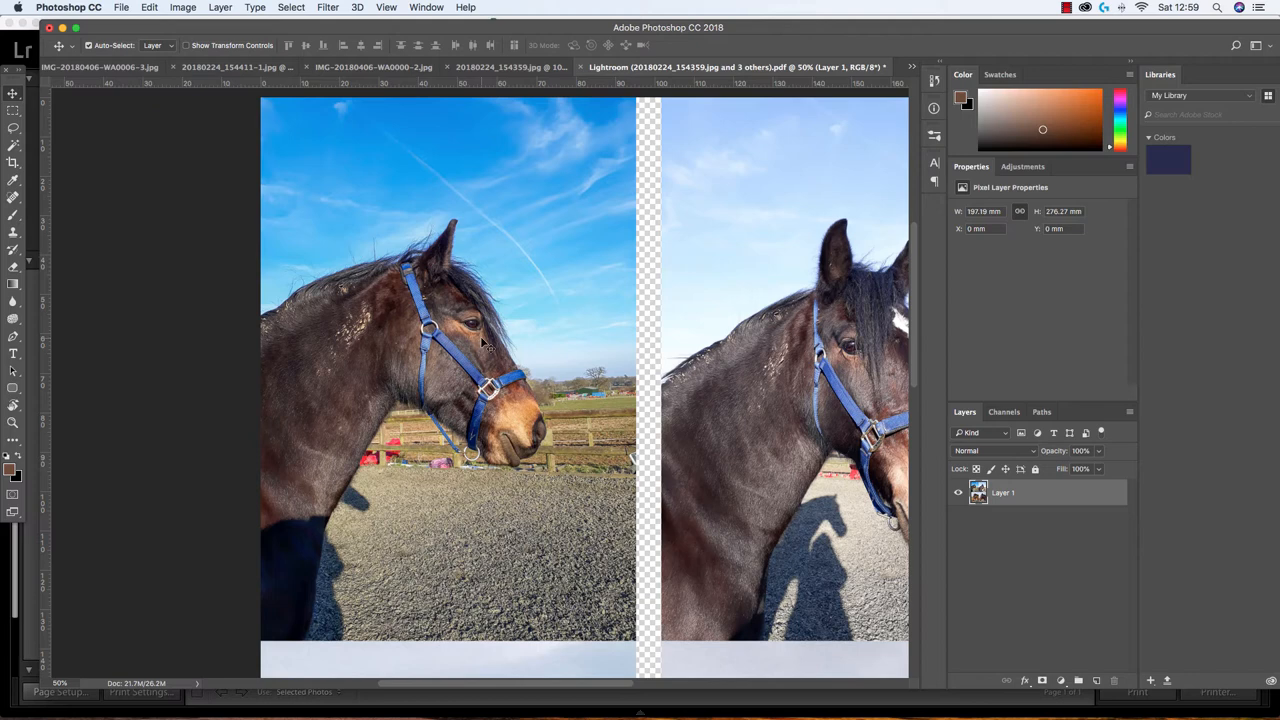
mouse_move(475, 307)
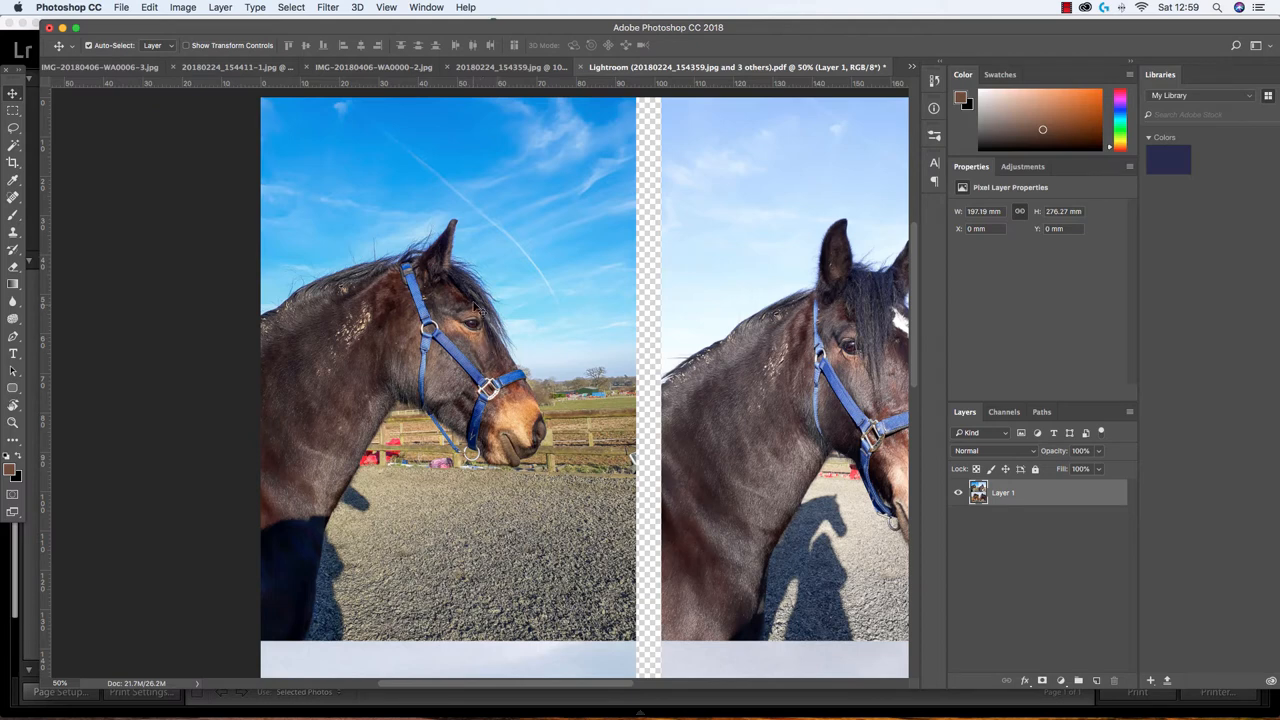
mouse_move(456, 257)
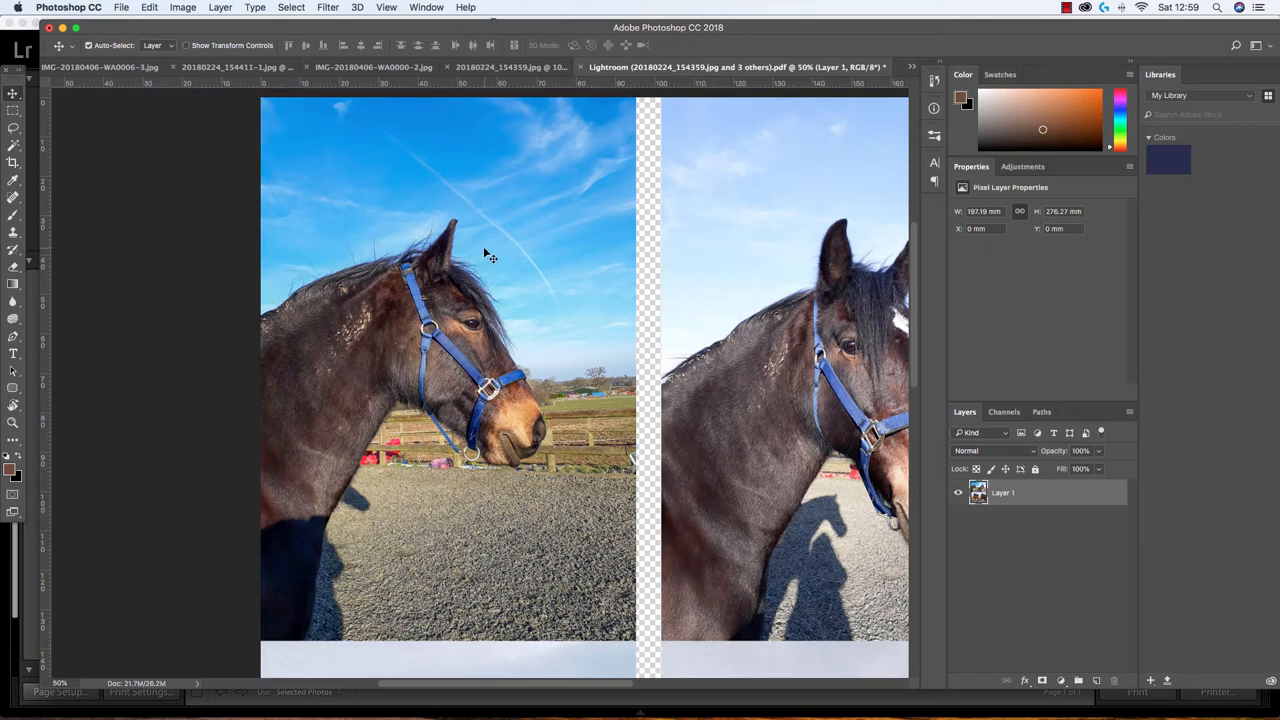
mouse_move(463, 244)
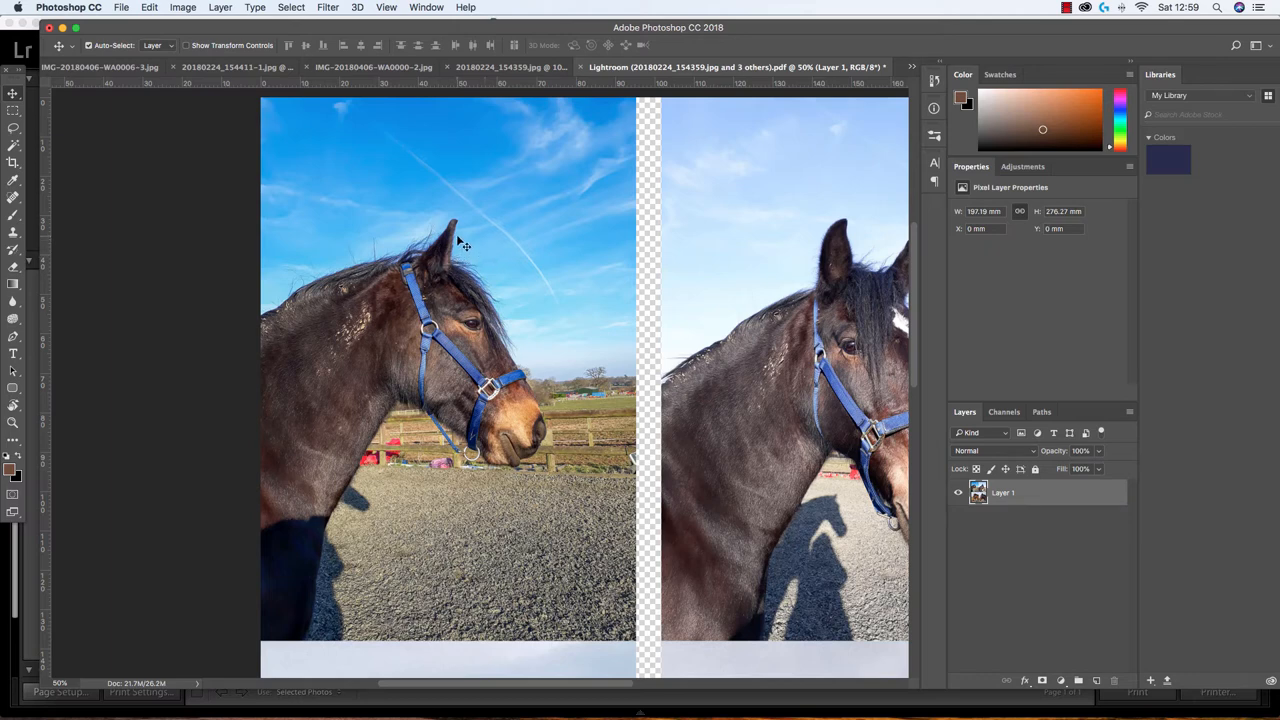
mouse_move(463, 245)
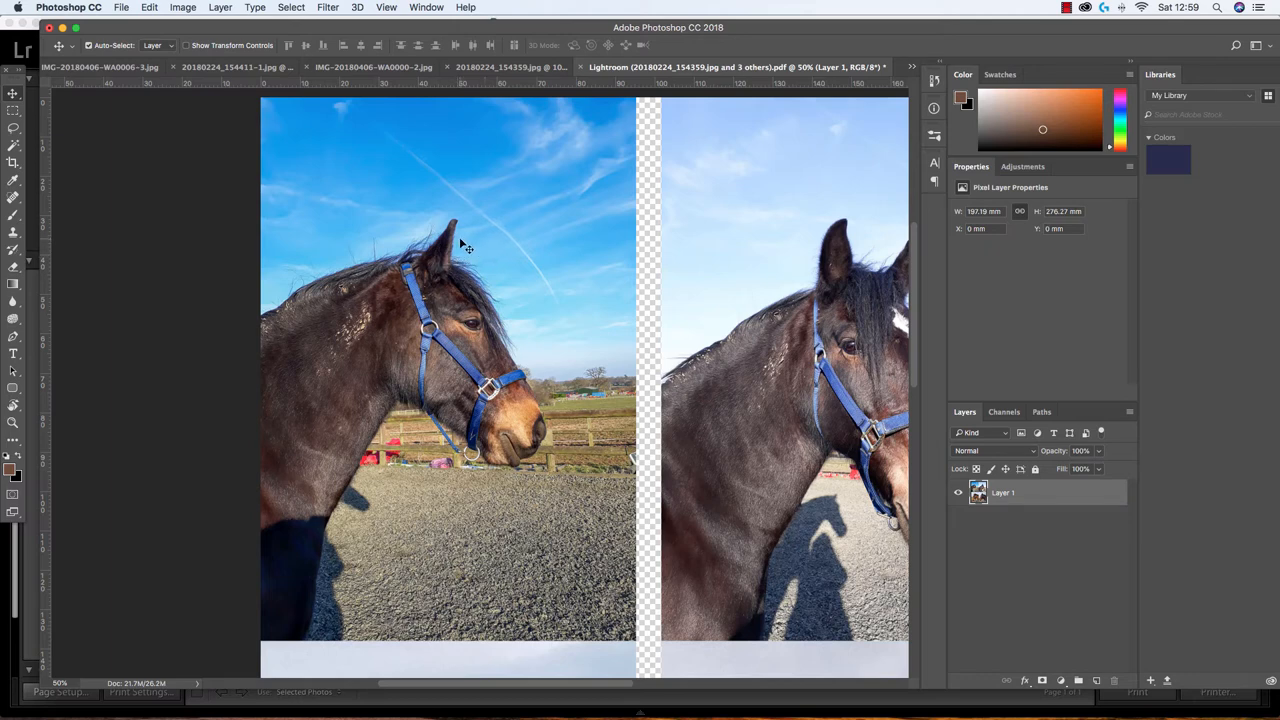
mouse_move(524, 318)
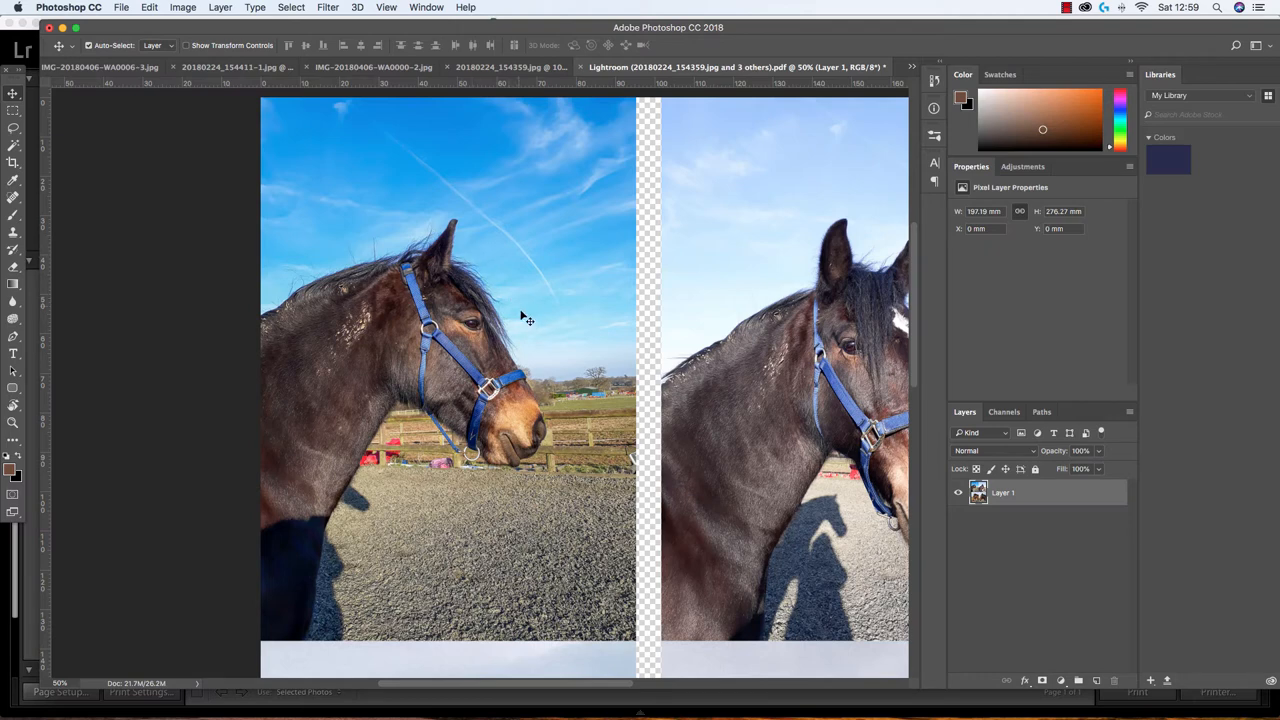
mouse_move(524, 343)
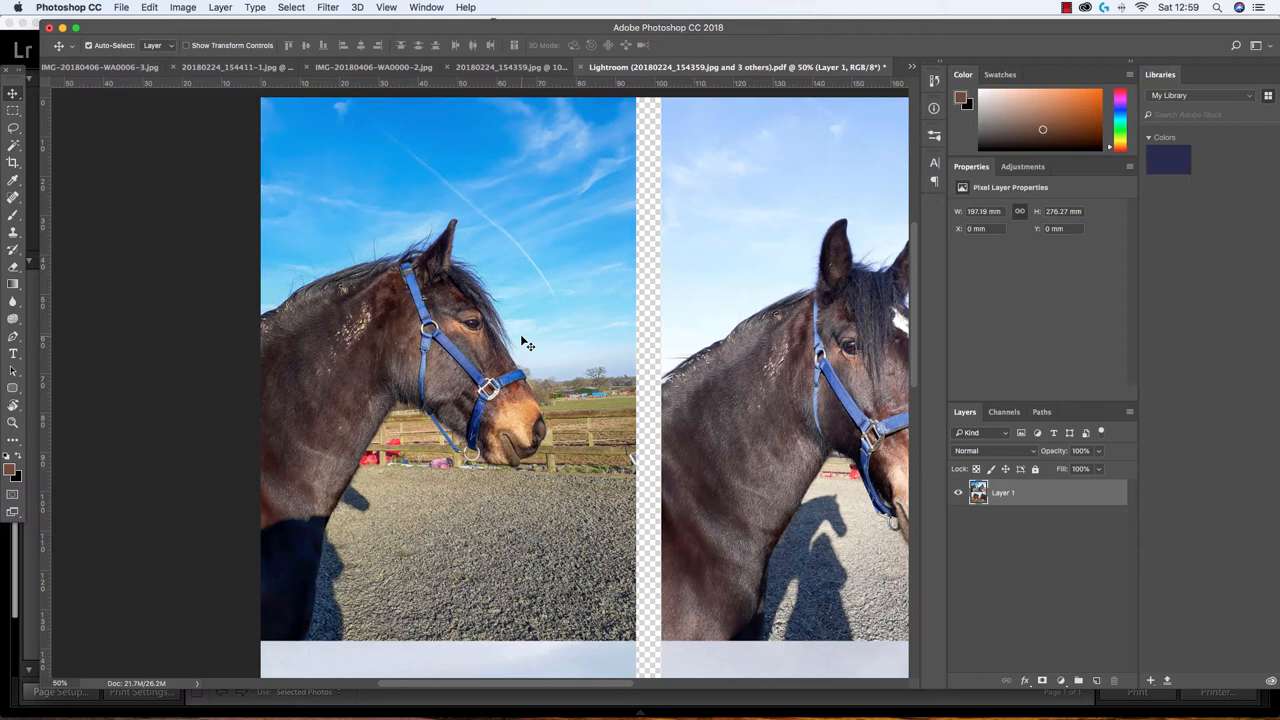
mouse_move(539, 335)
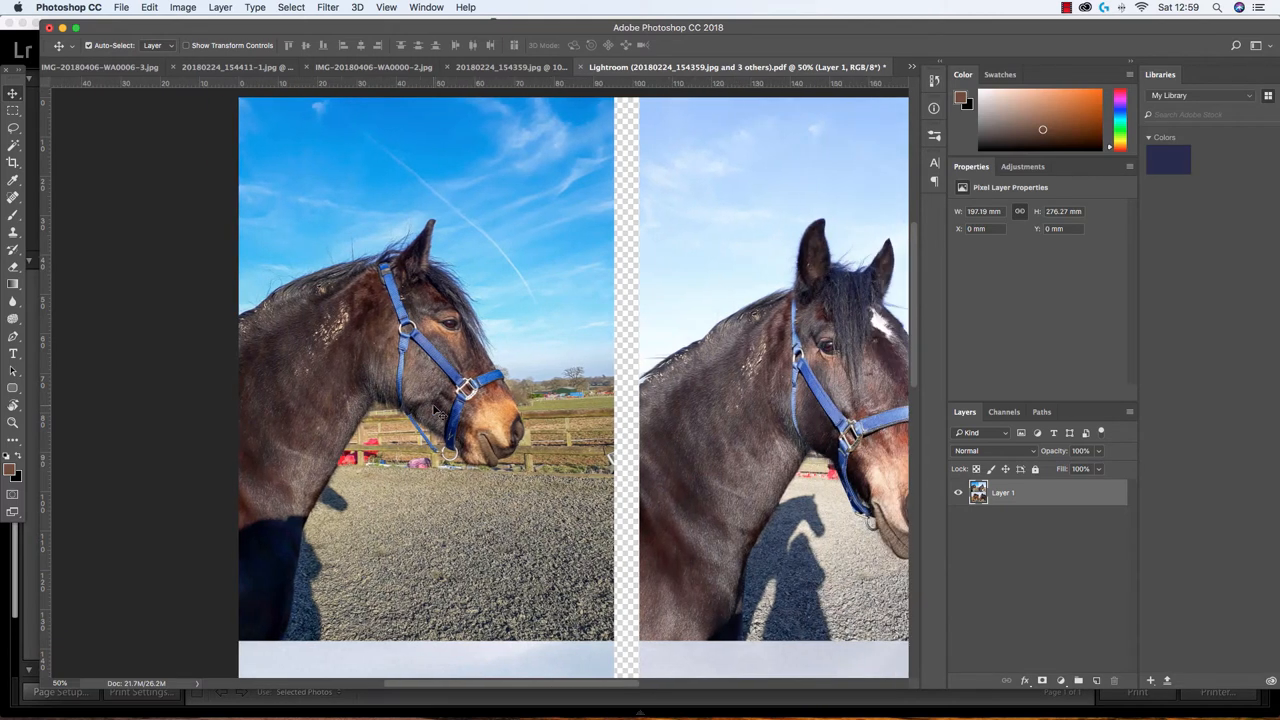
mouse_move(541, 465)
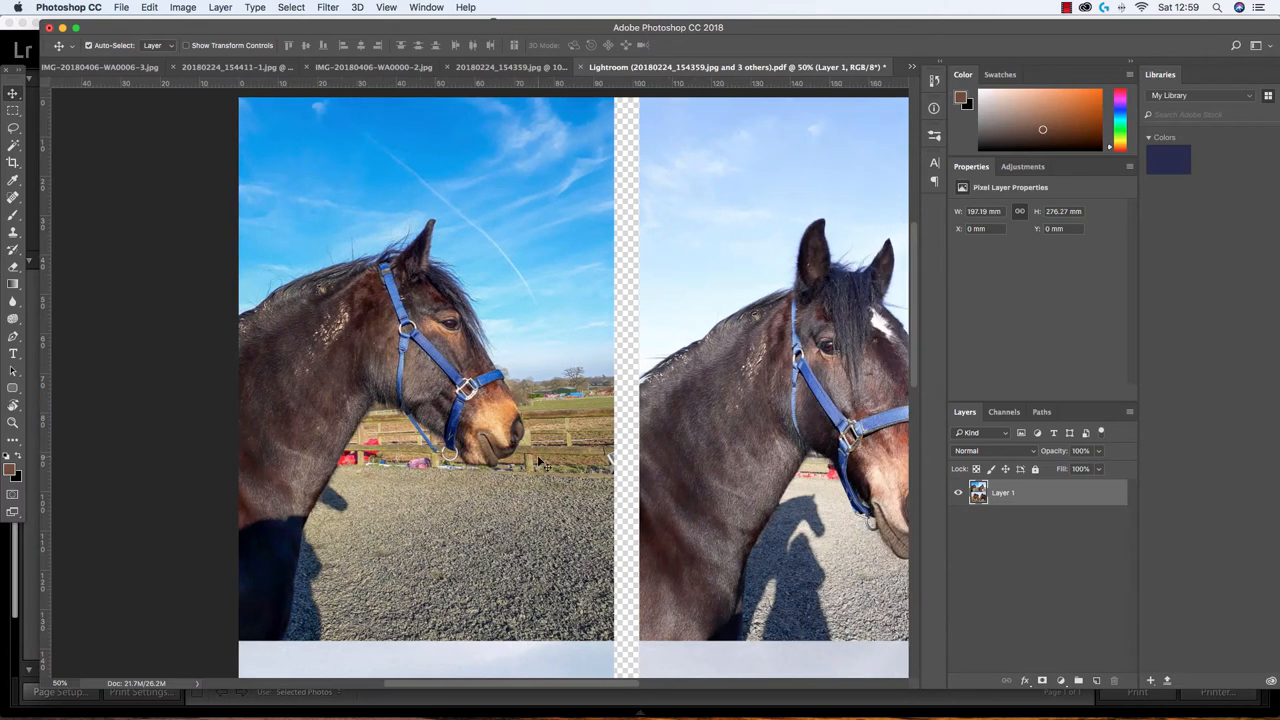
mouse_move(302, 310)
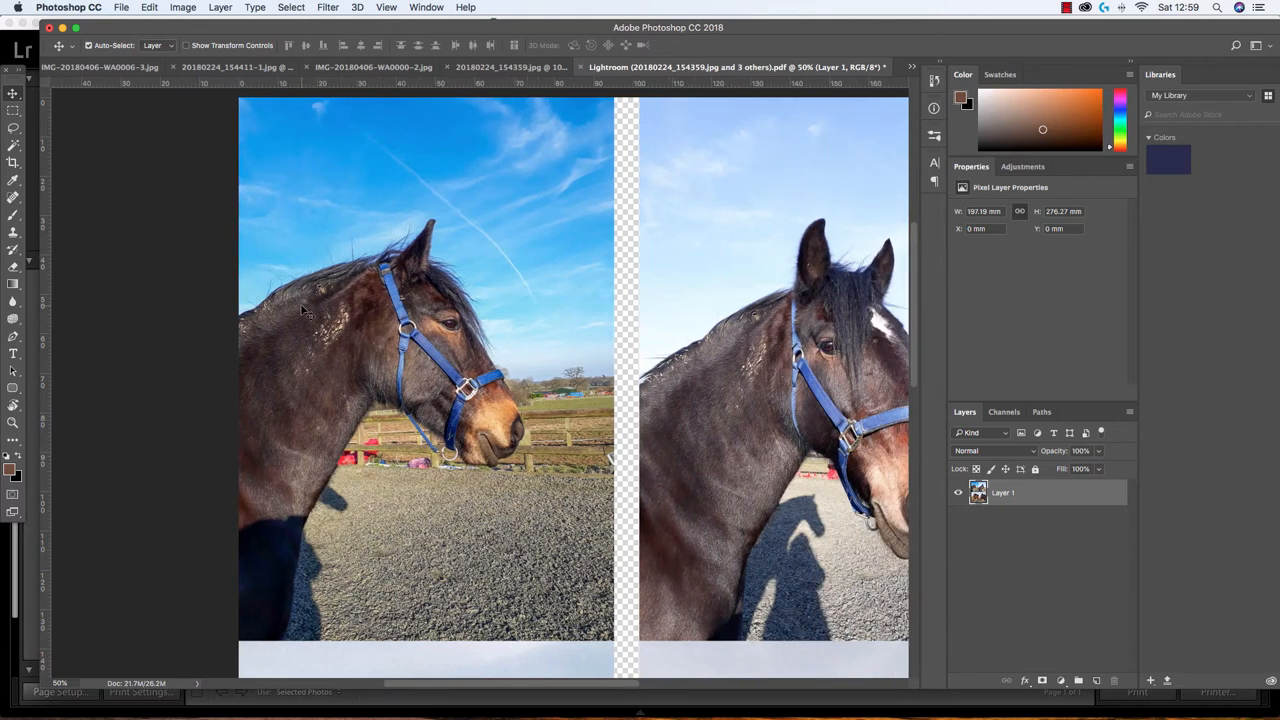
mouse_move(390, 444)
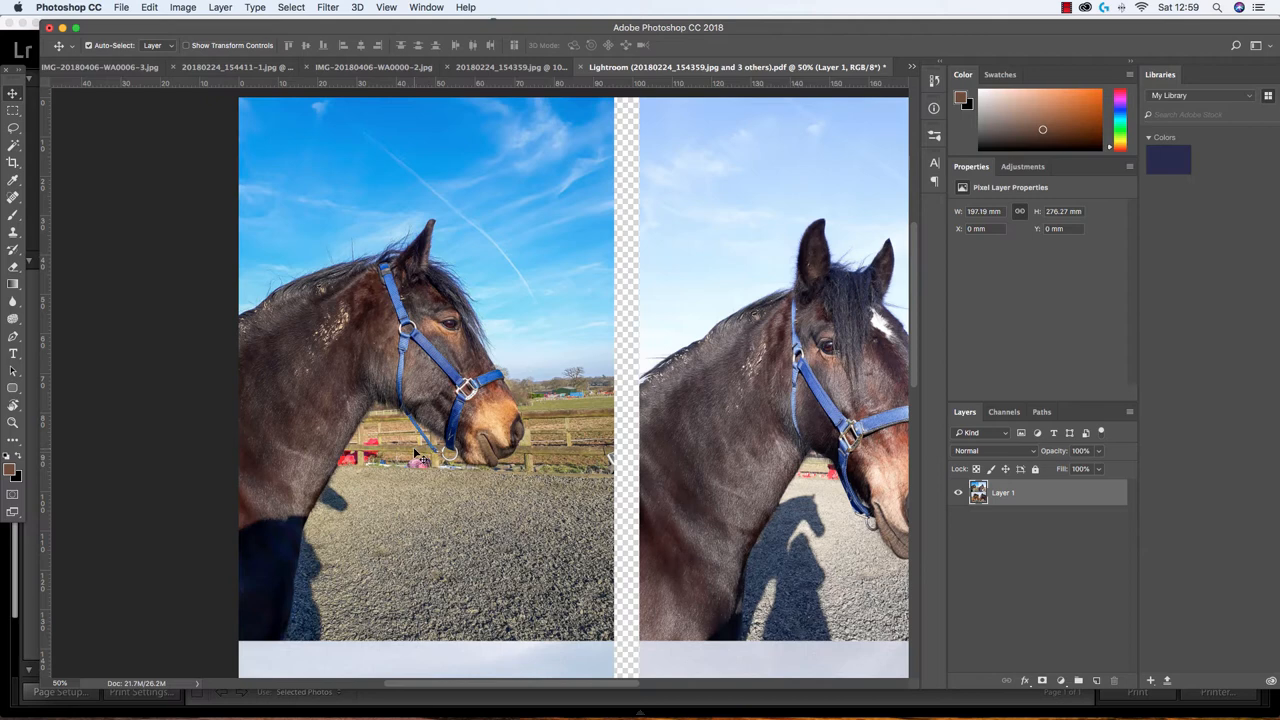
mouse_move(720, 455)
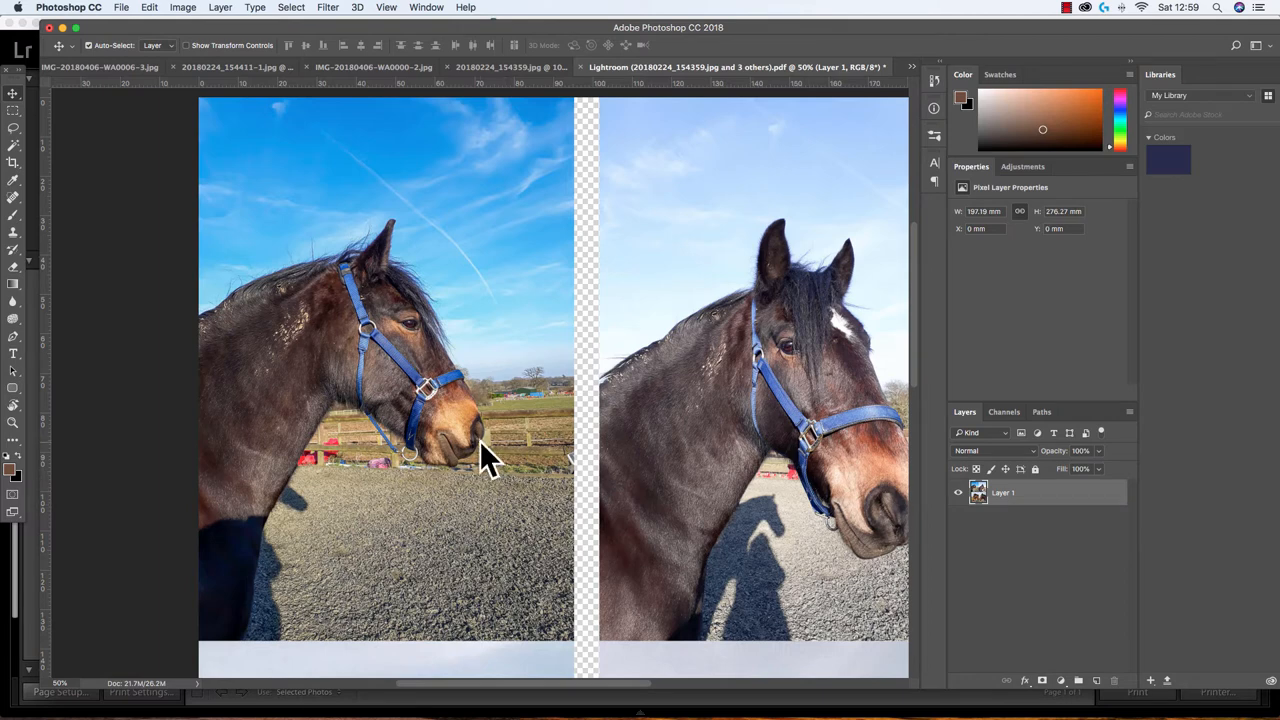
mouse_move(365, 385)
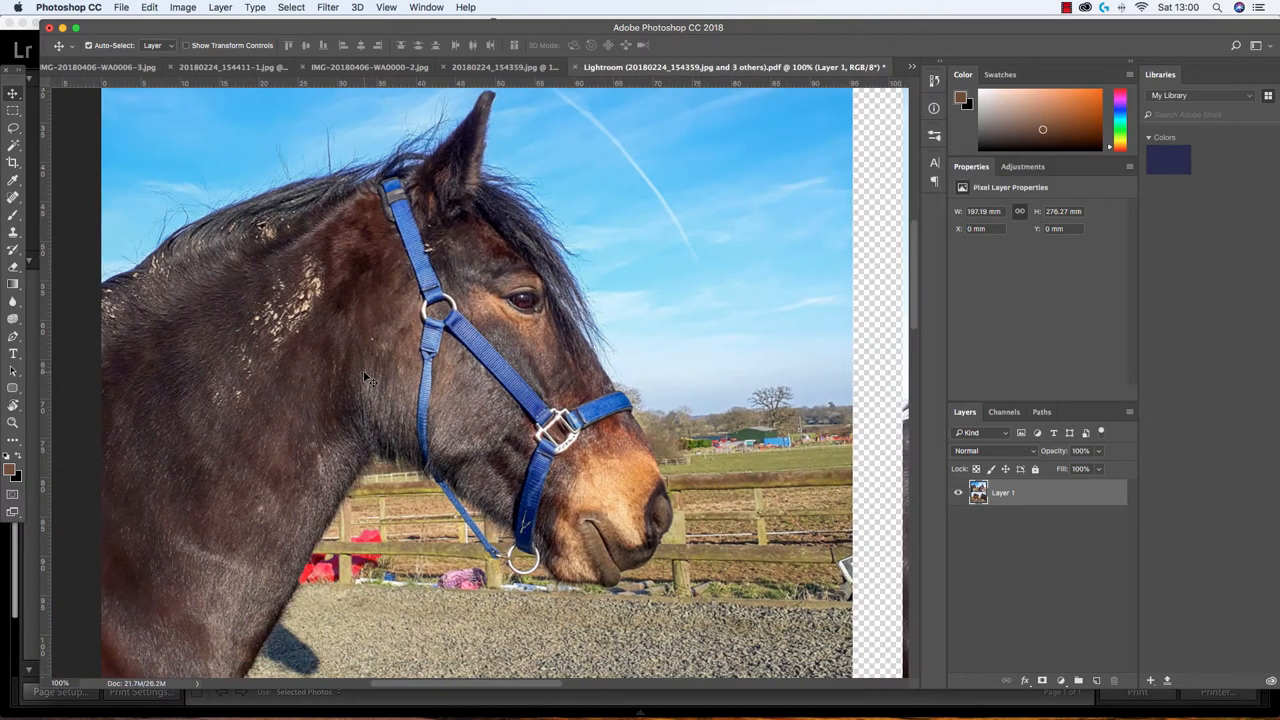
mouse_move(348, 400)
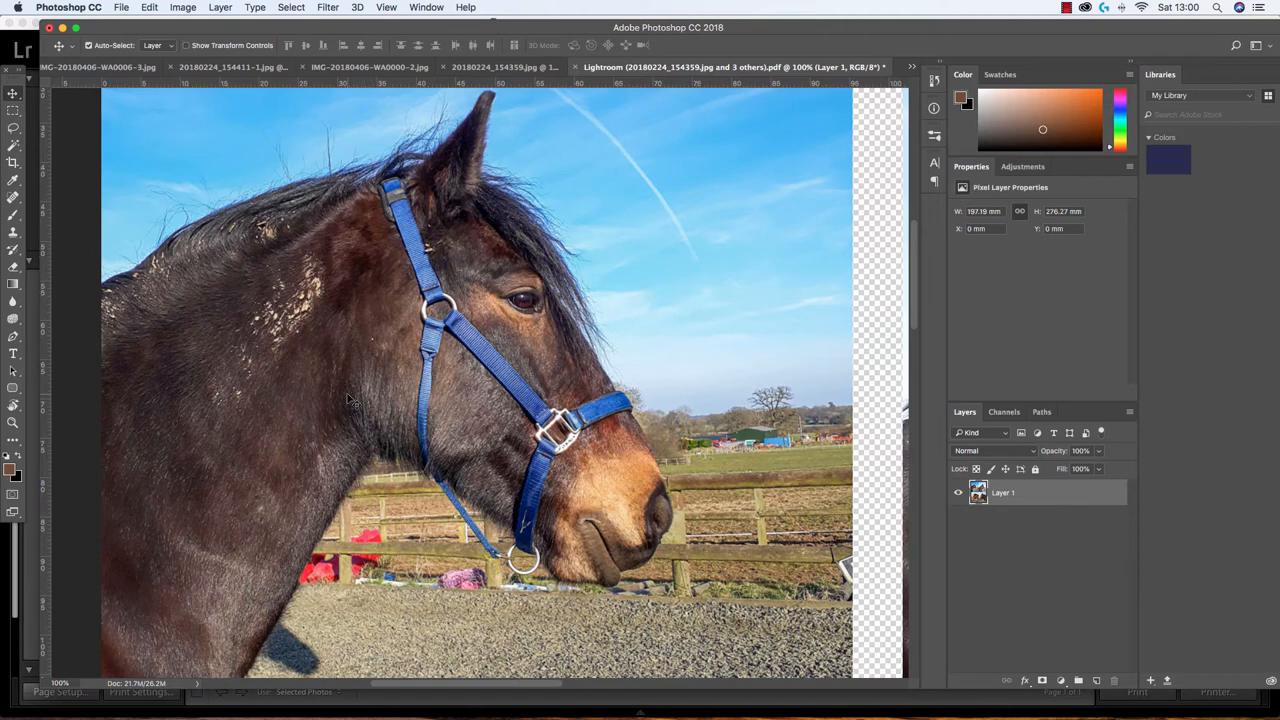
mouse_move(361, 416)
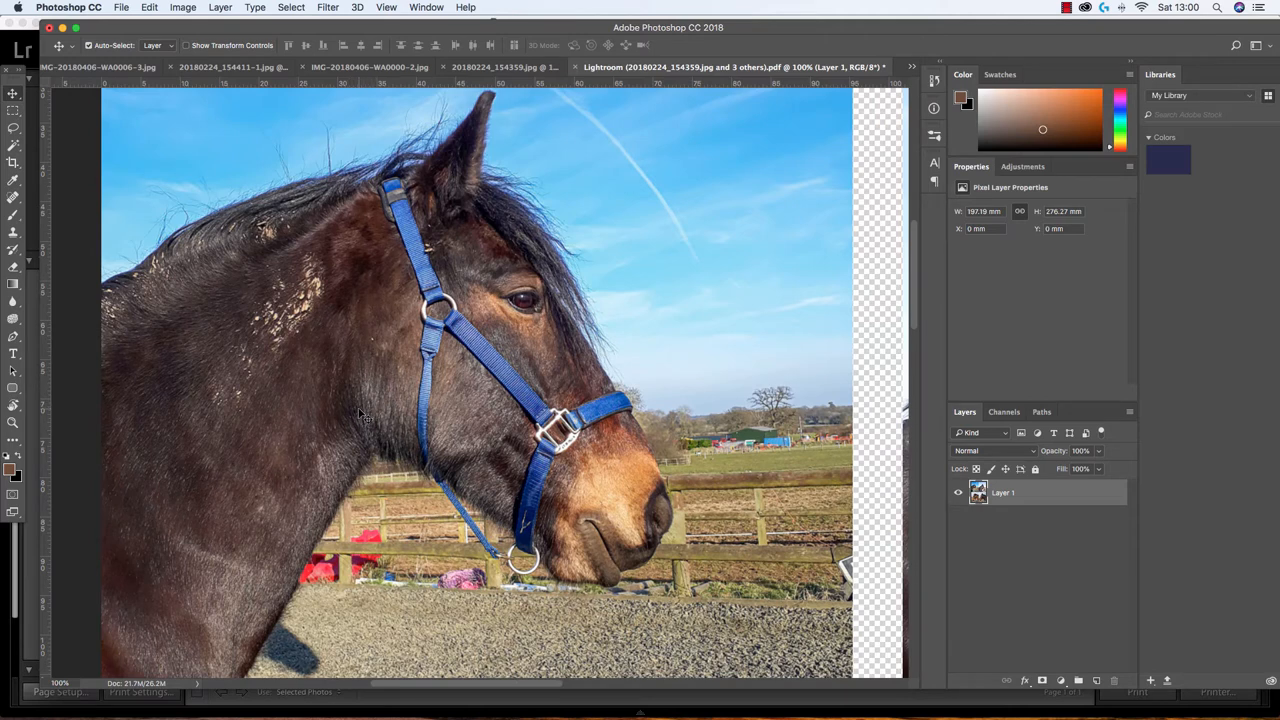
mouse_move(325, 402)
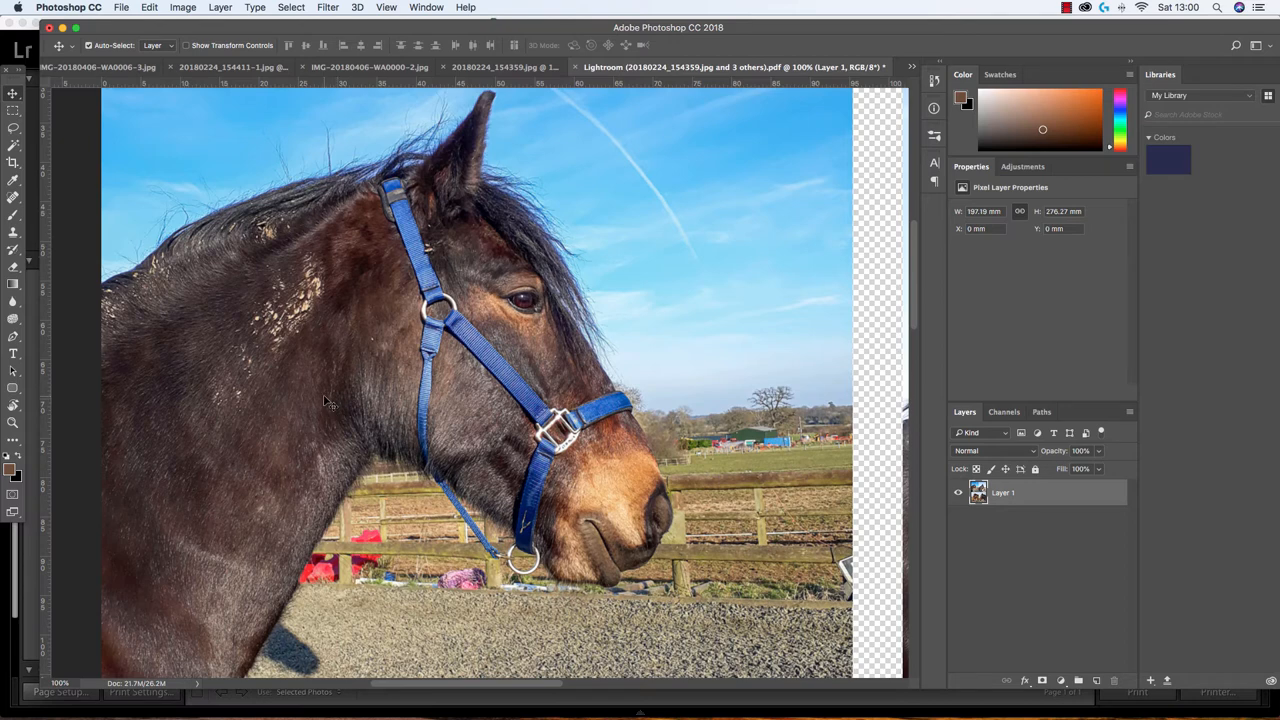
mouse_move(338, 441)
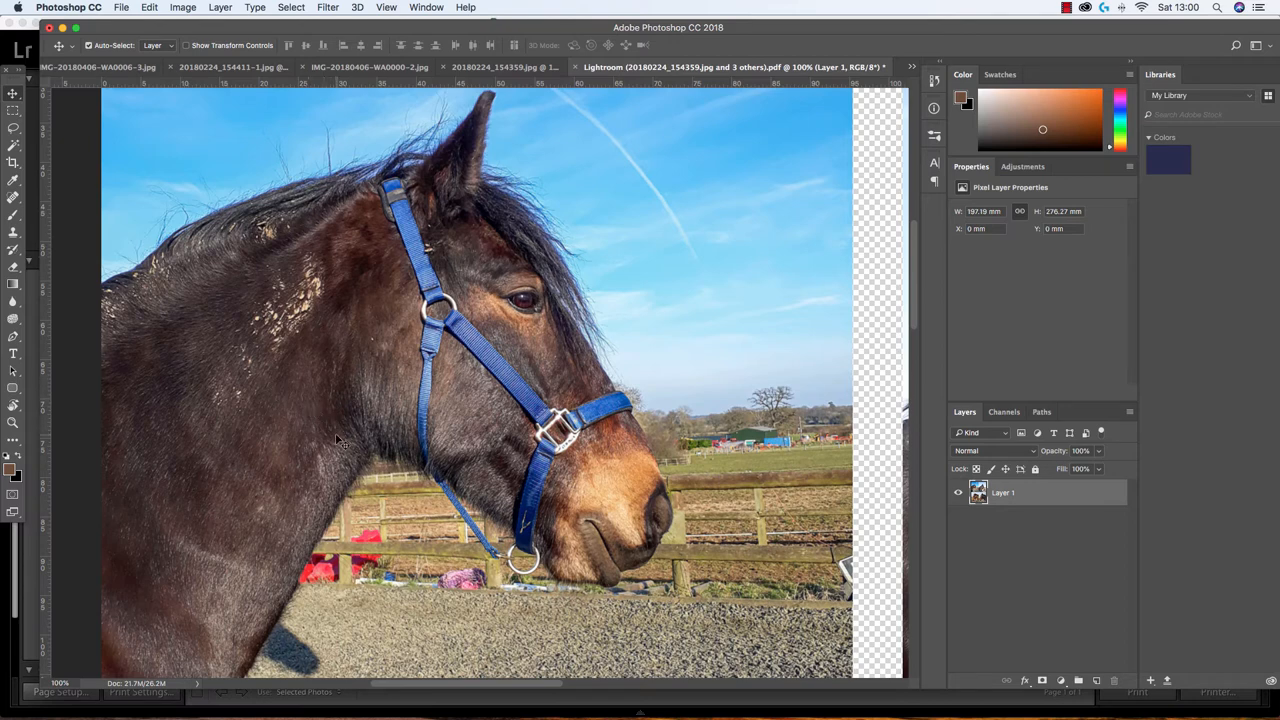
mouse_move(349, 373)
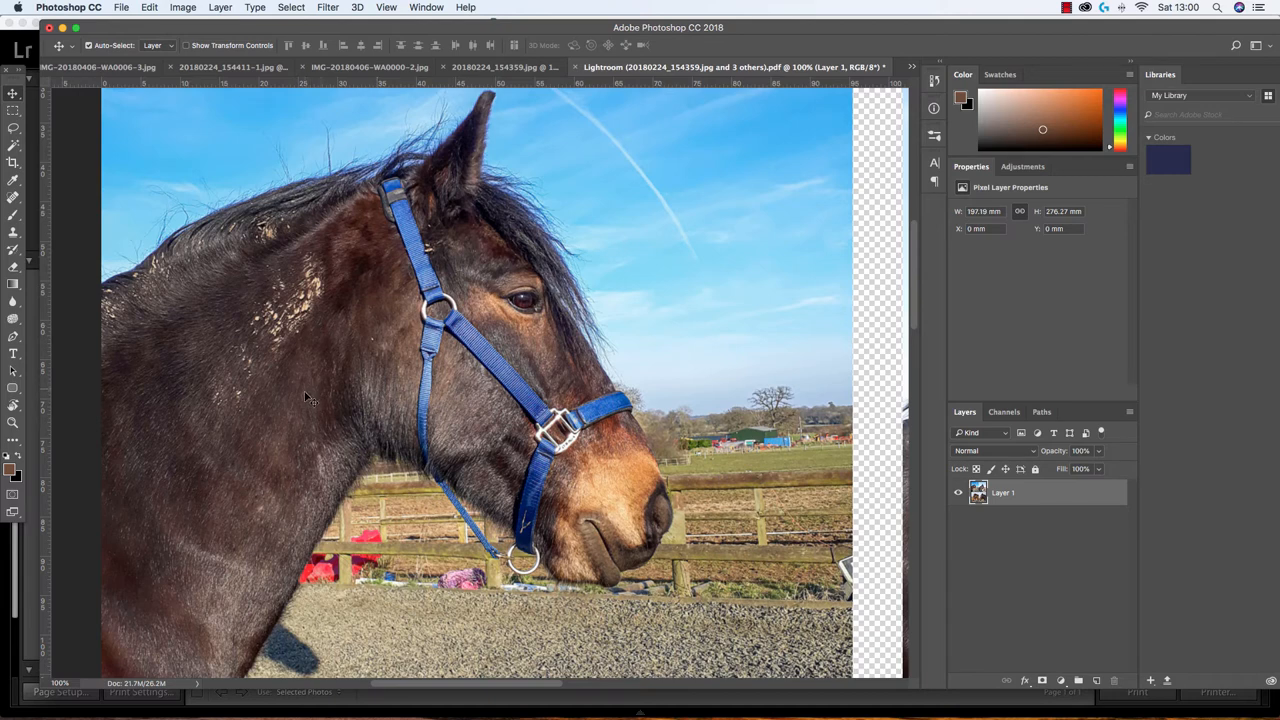
mouse_move(336, 420)
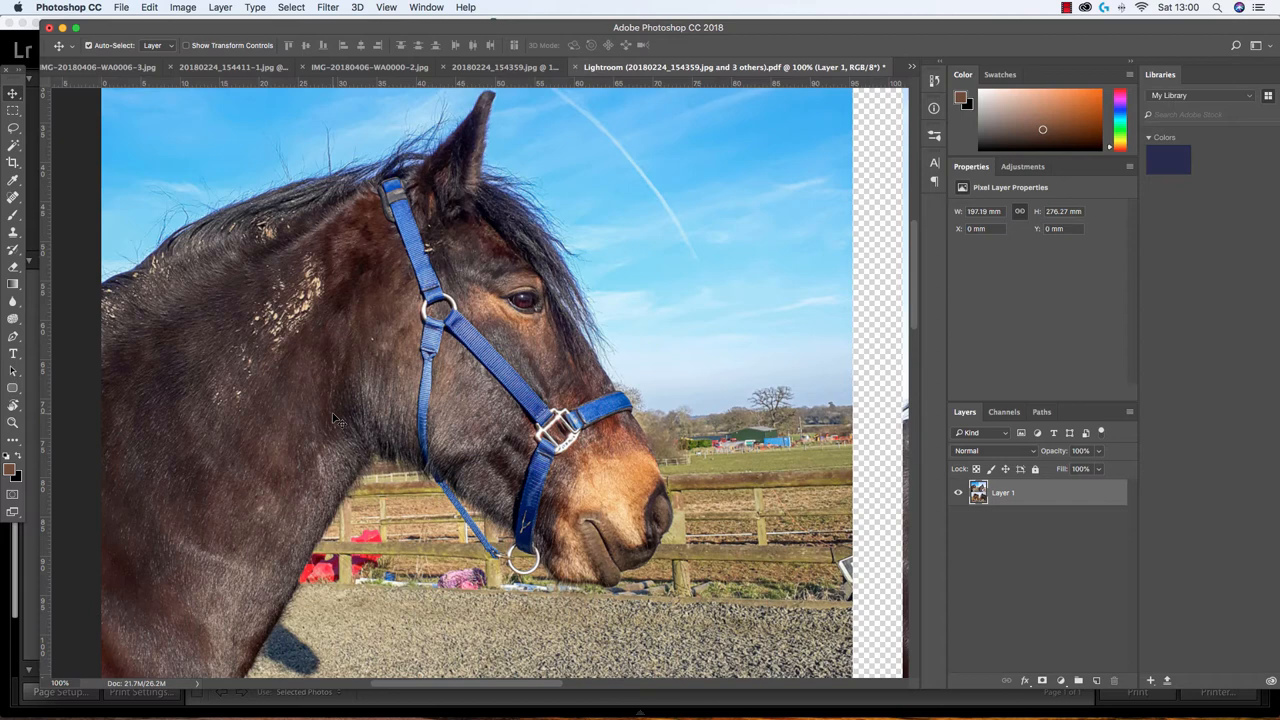
mouse_move(230, 310)
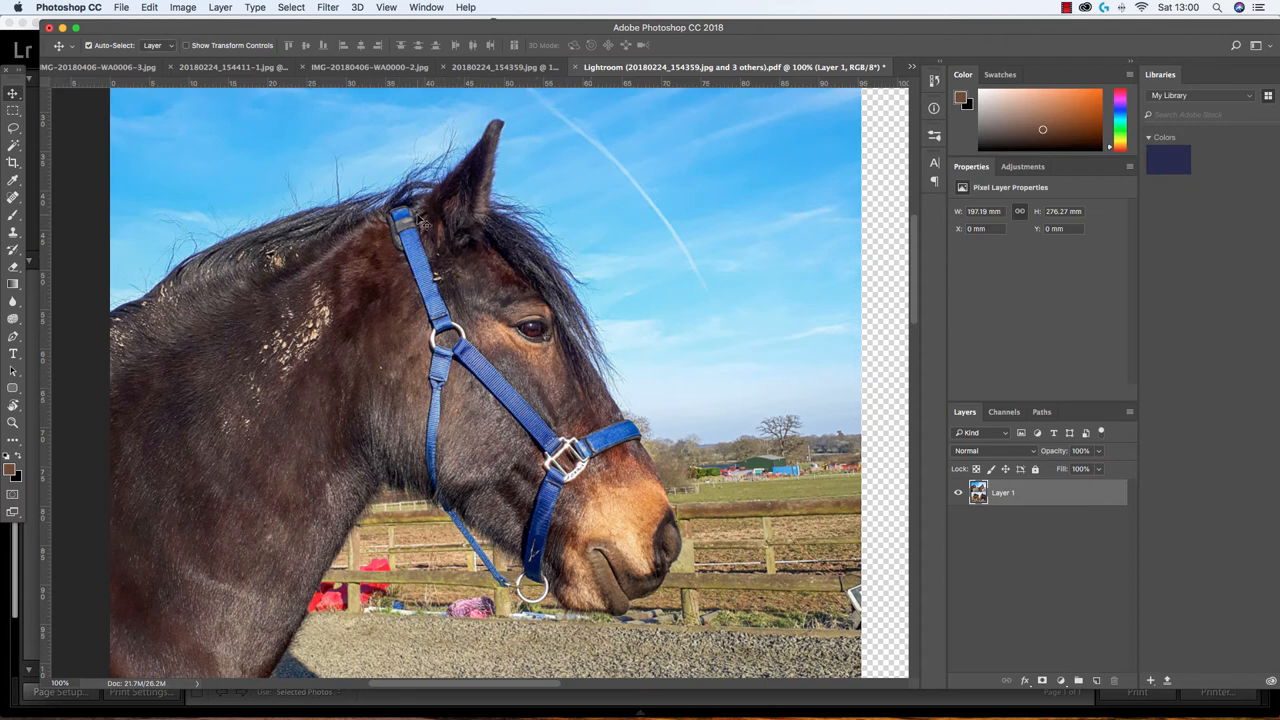
mouse_move(416, 257)
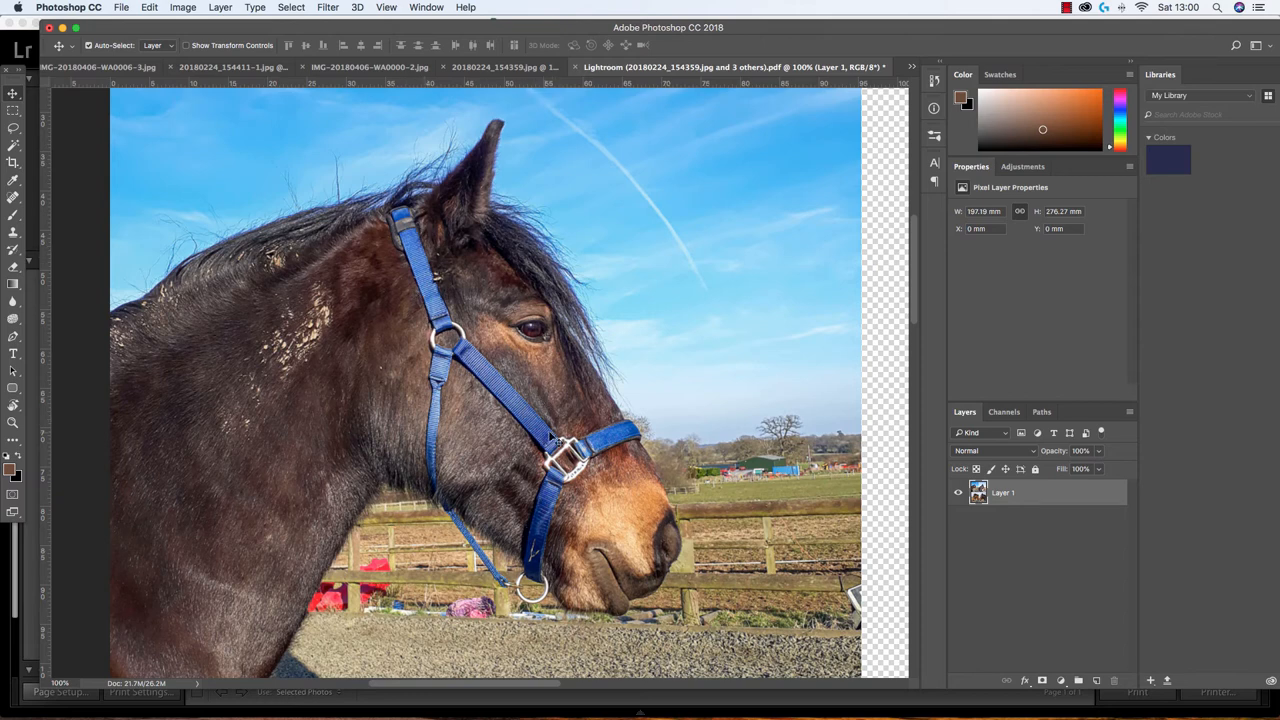
mouse_move(548, 445)
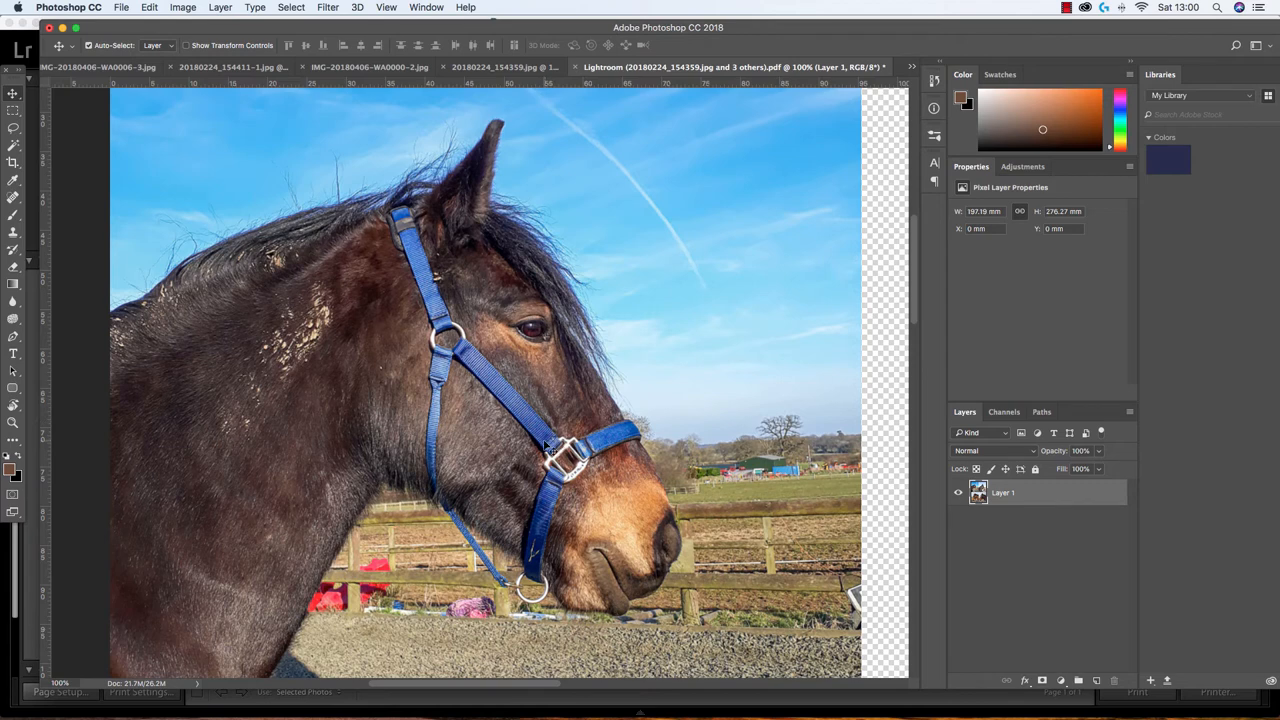
mouse_move(558, 458)
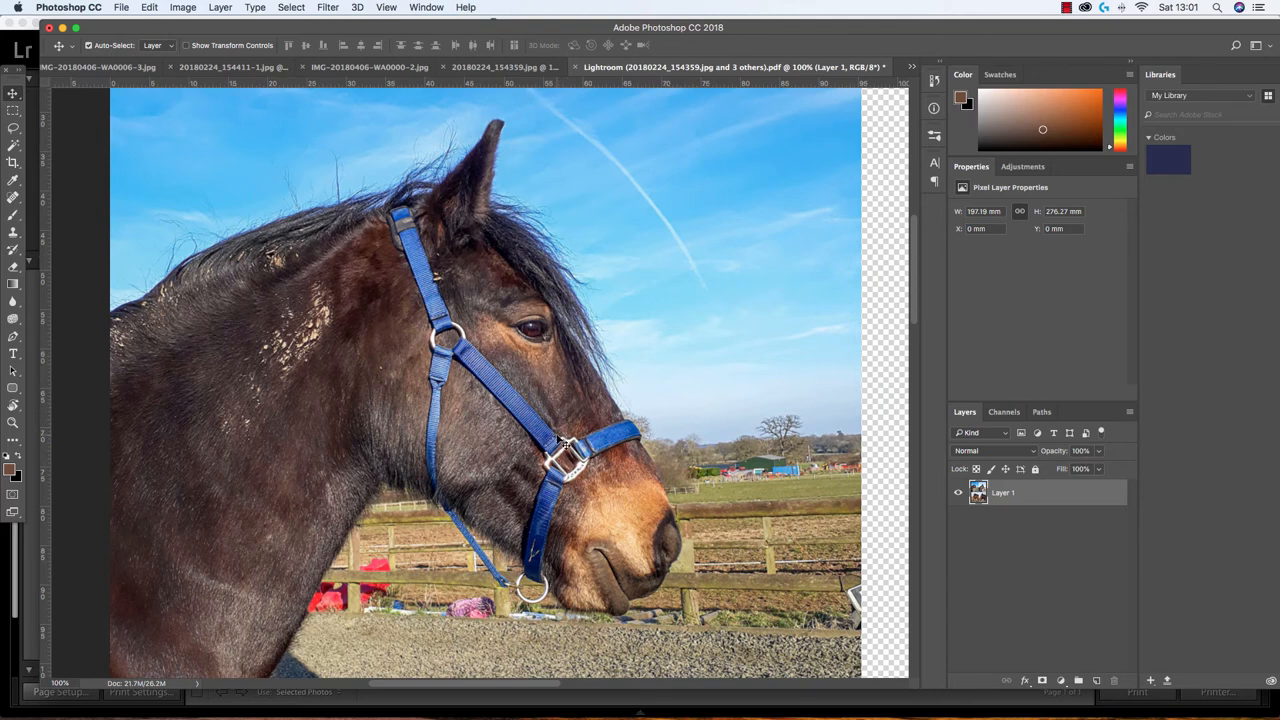
mouse_move(597, 498)
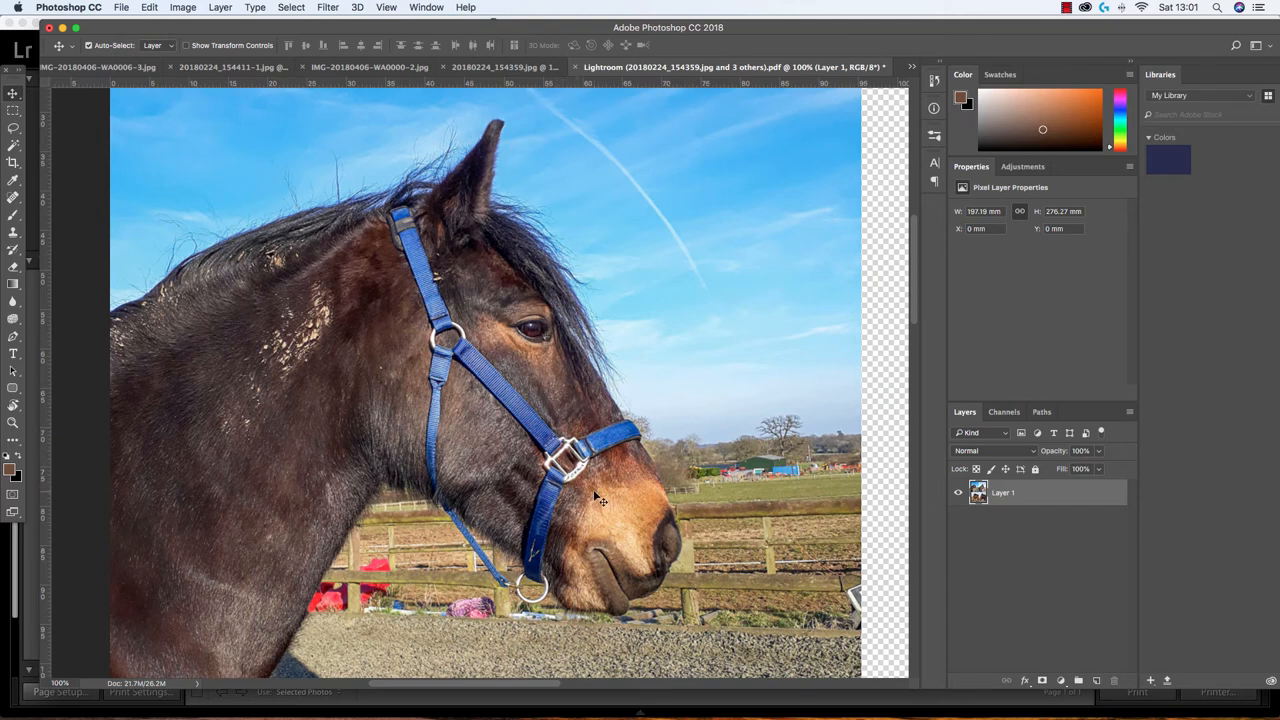
mouse_move(598, 498)
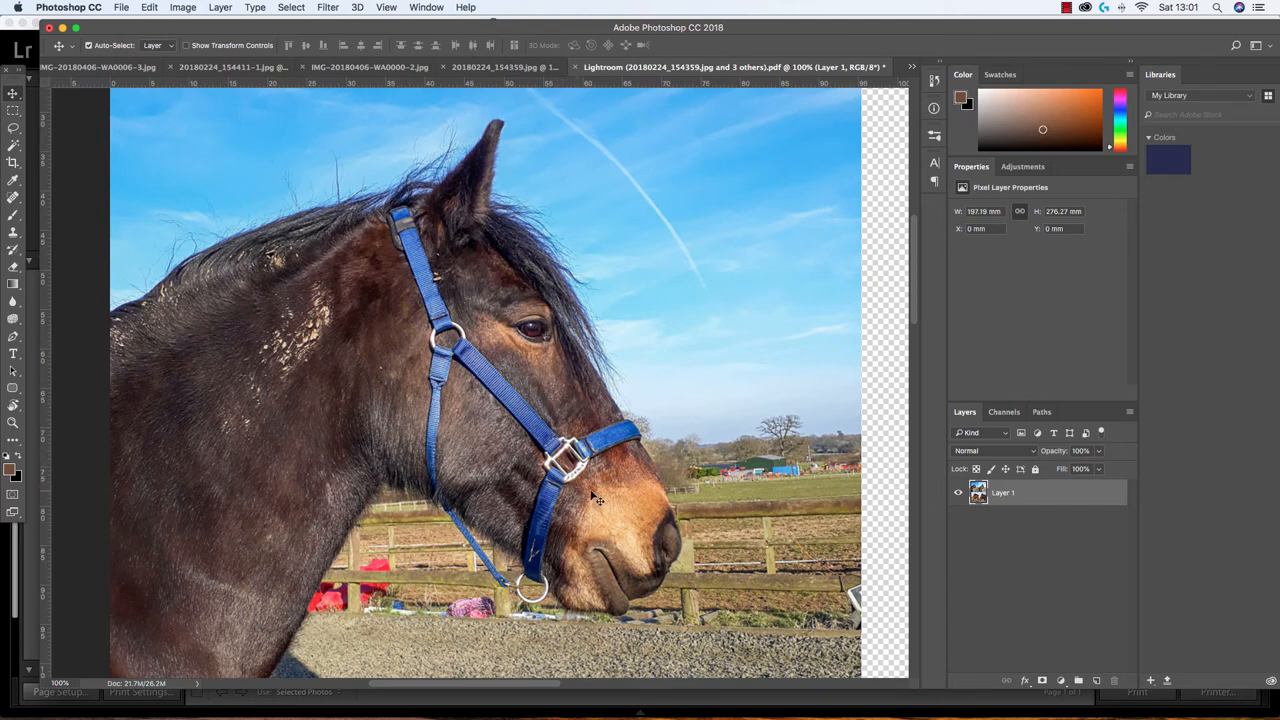
mouse_move(577, 497)
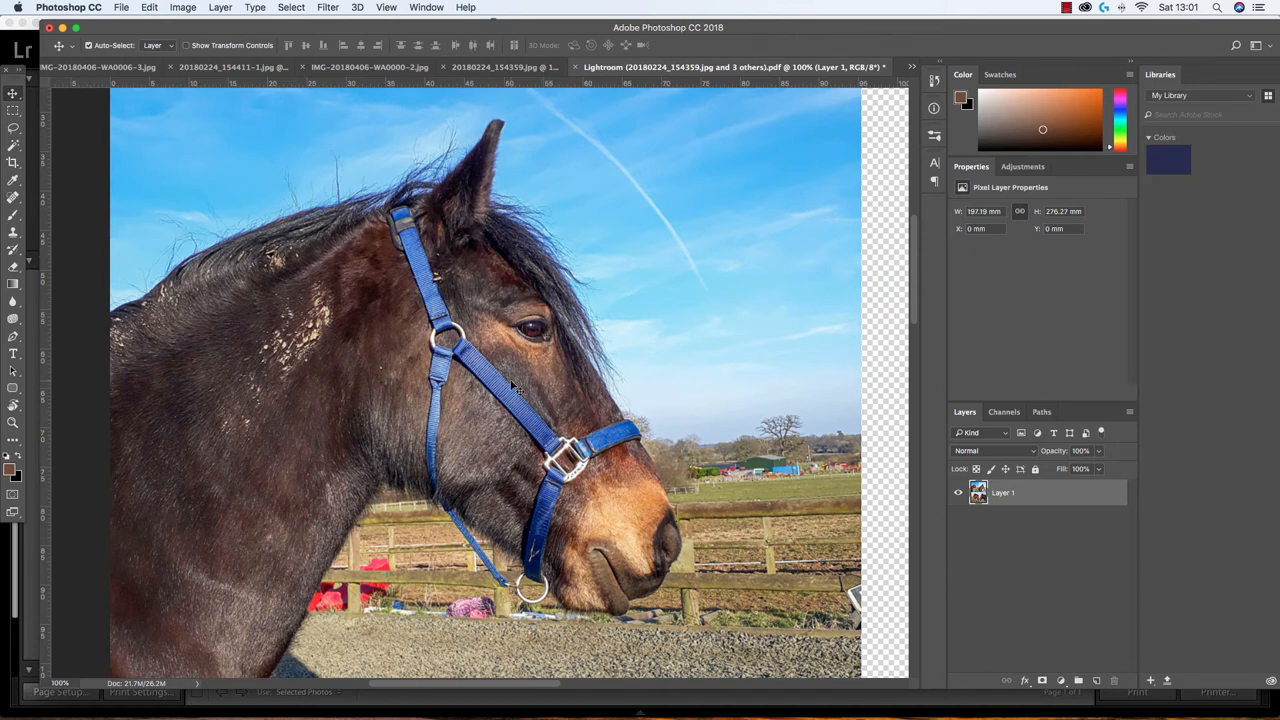
mouse_move(495, 237)
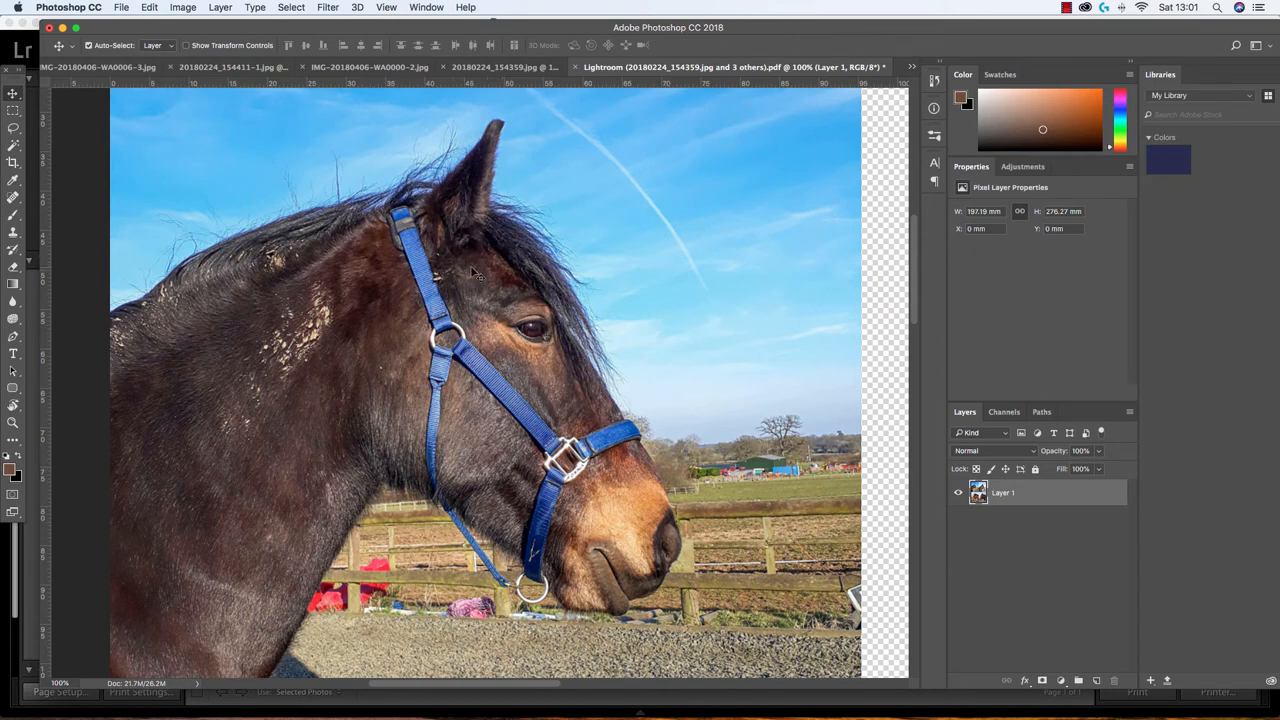
mouse_move(502, 305)
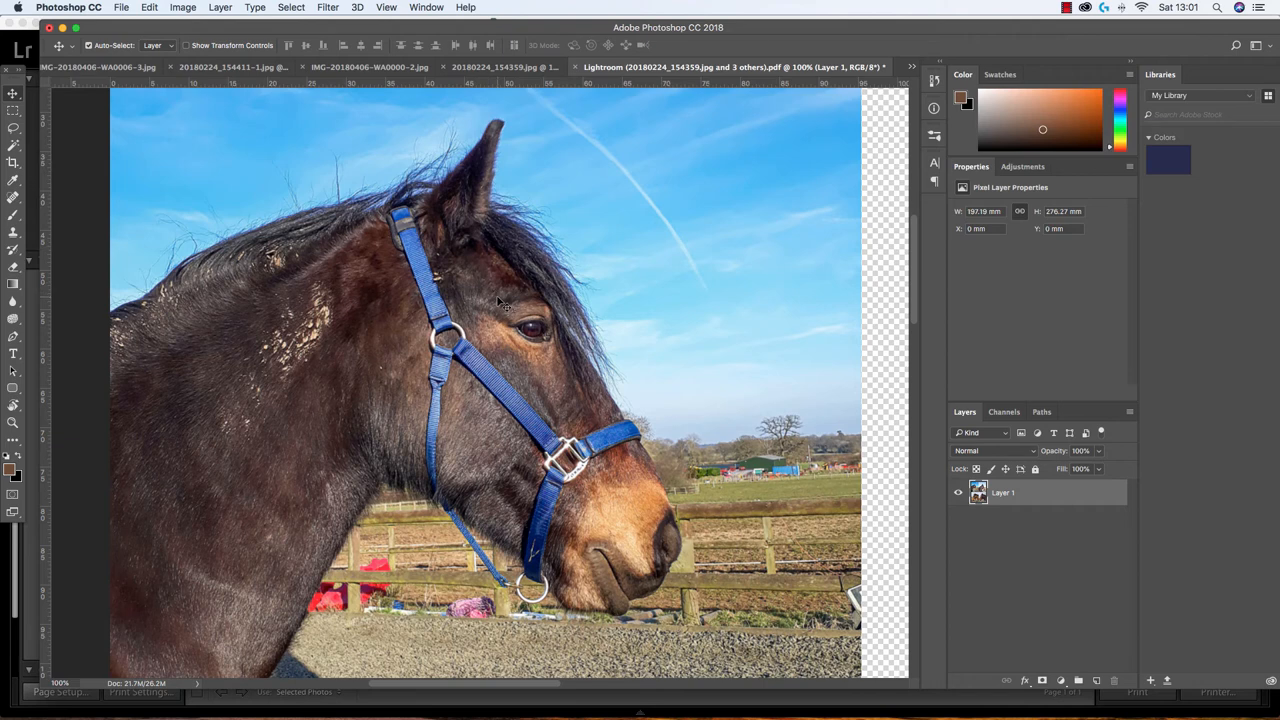
mouse_move(485, 299)
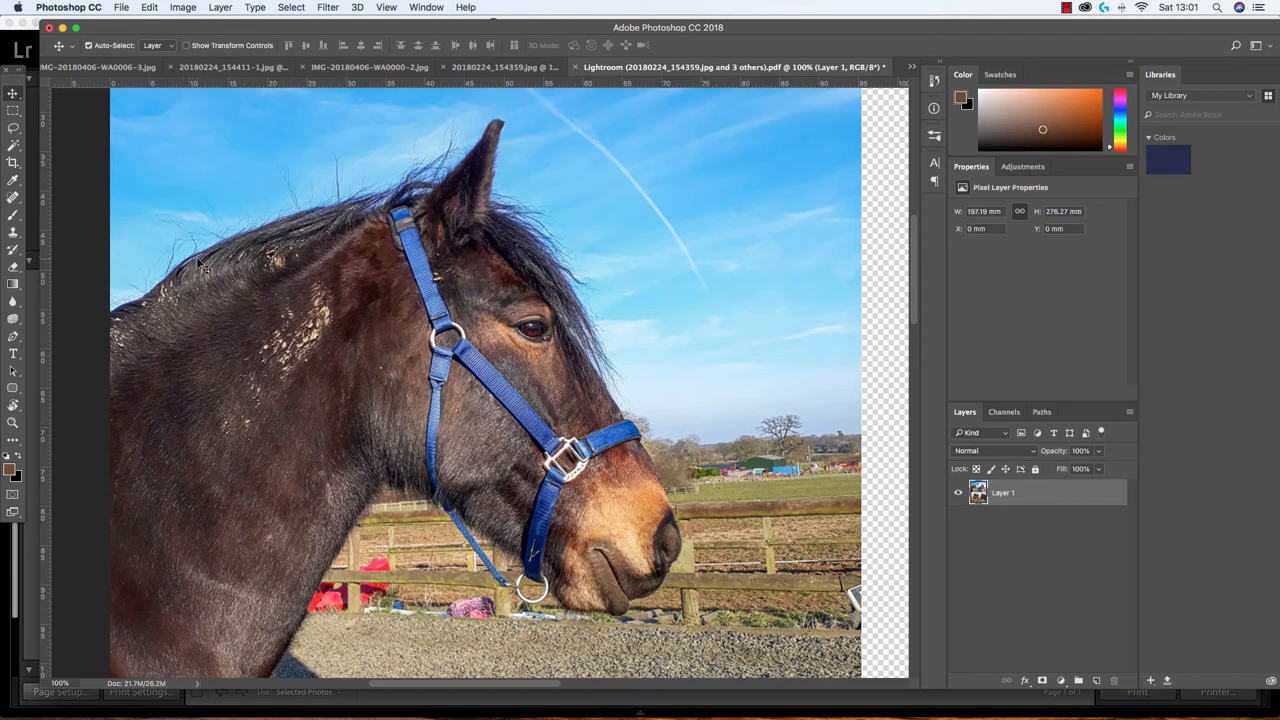
mouse_move(207, 290)
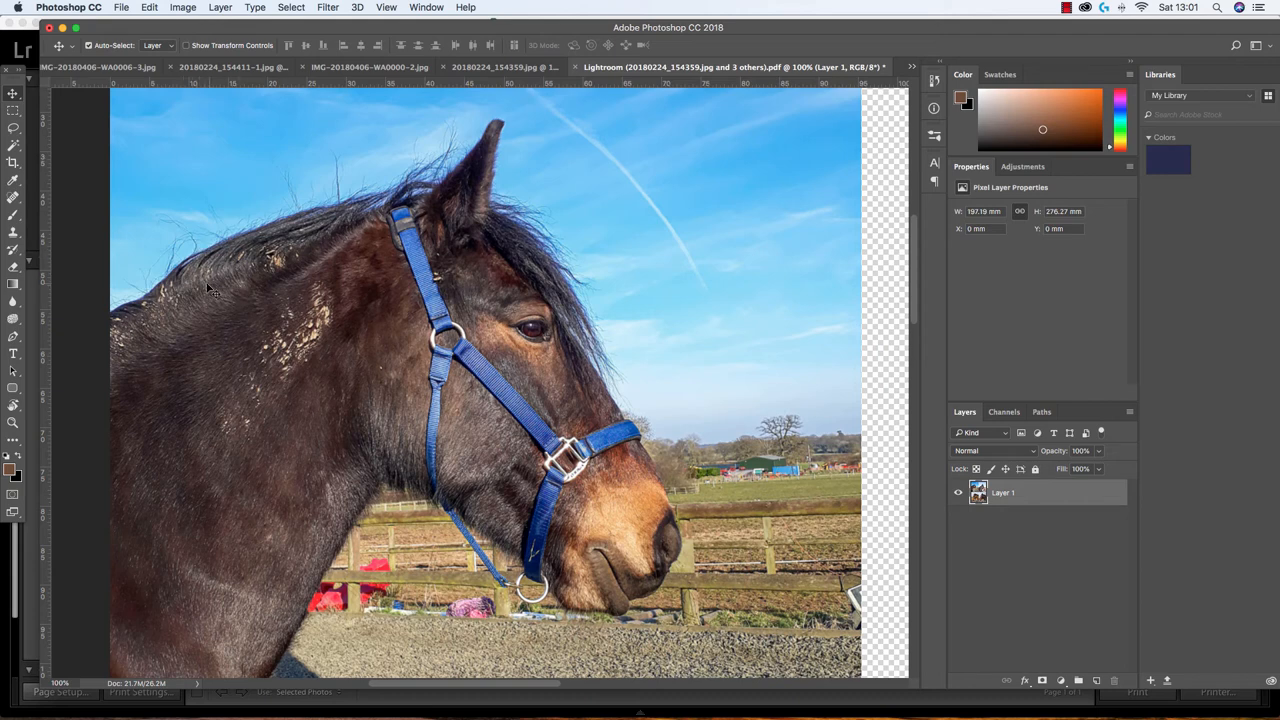
mouse_move(272, 511)
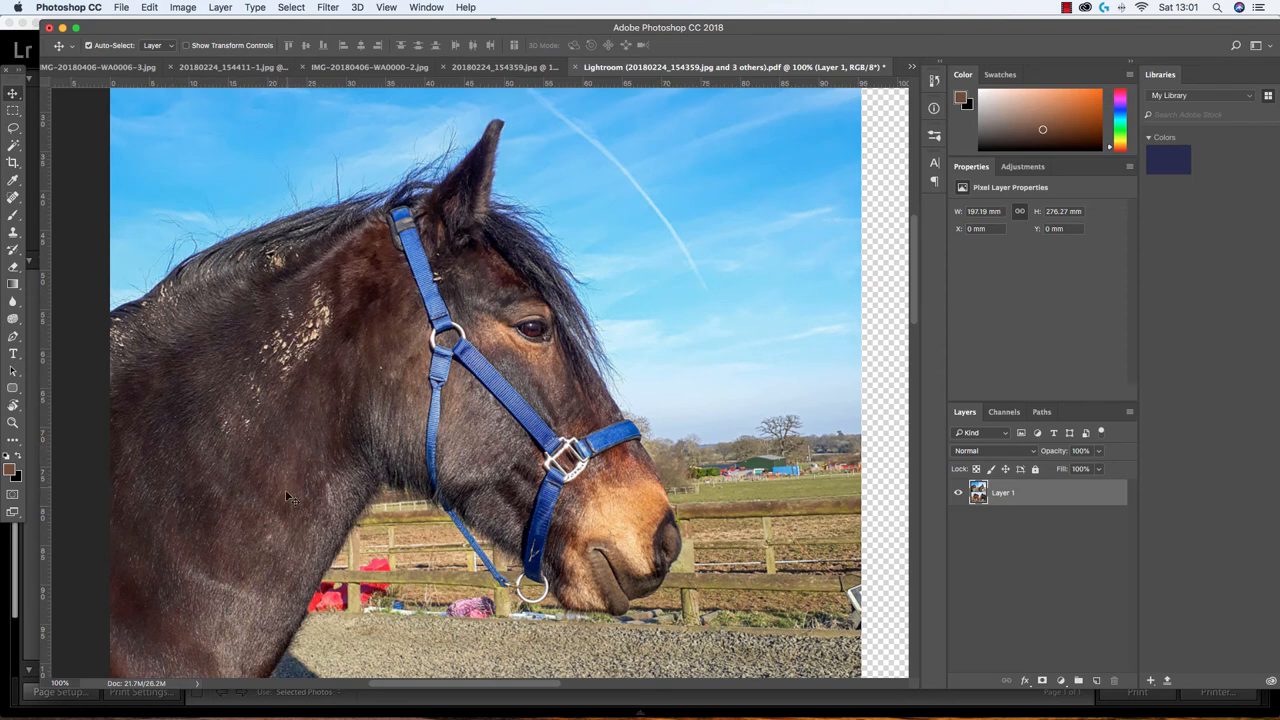
mouse_move(288, 528)
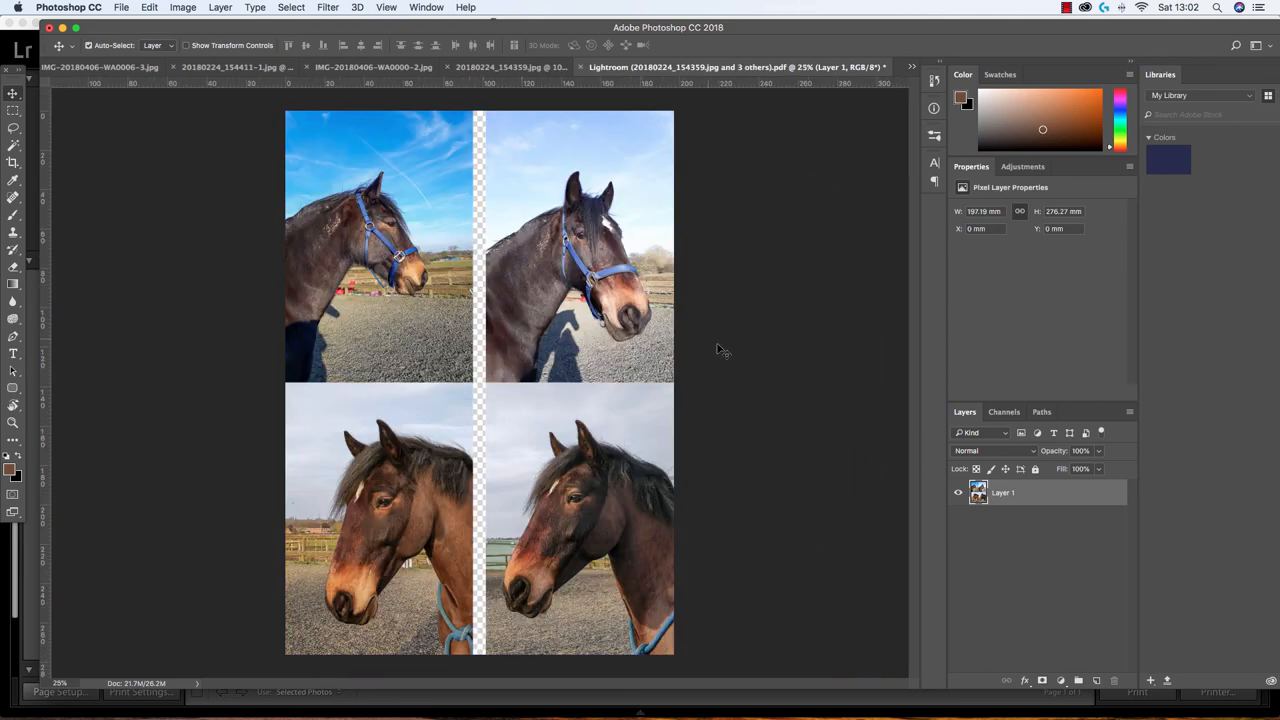
mouse_move(625, 315)
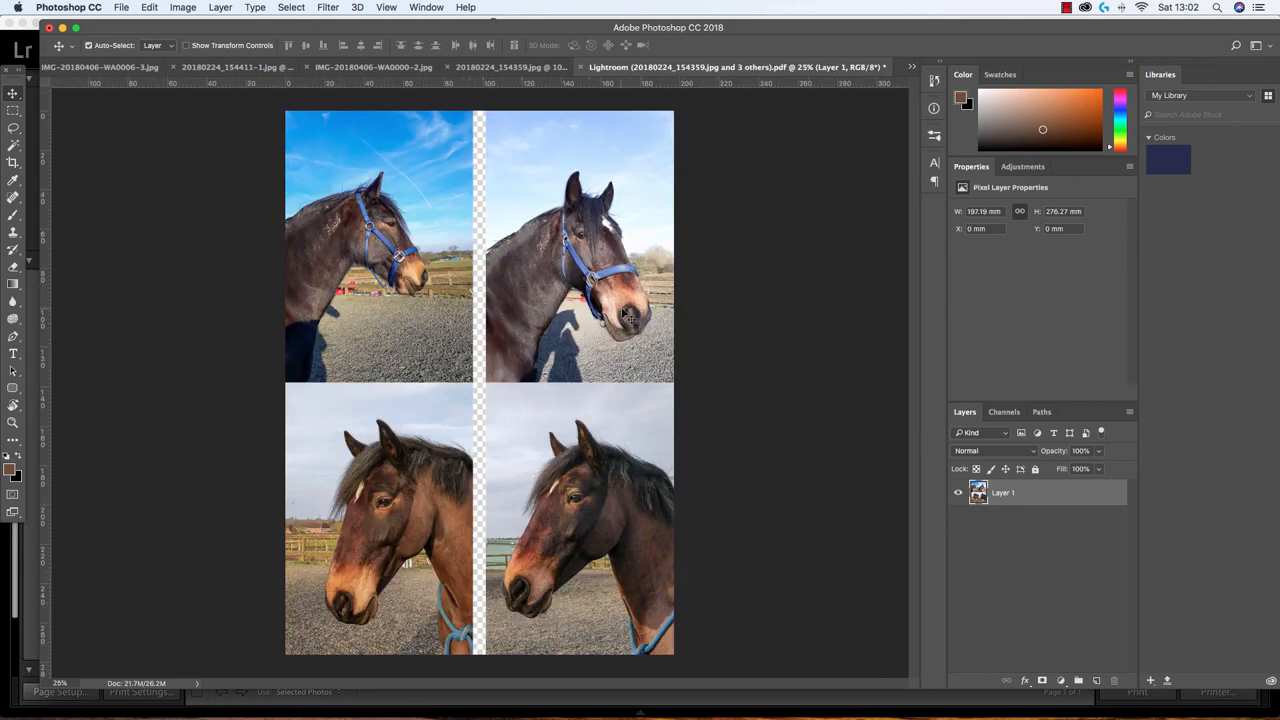